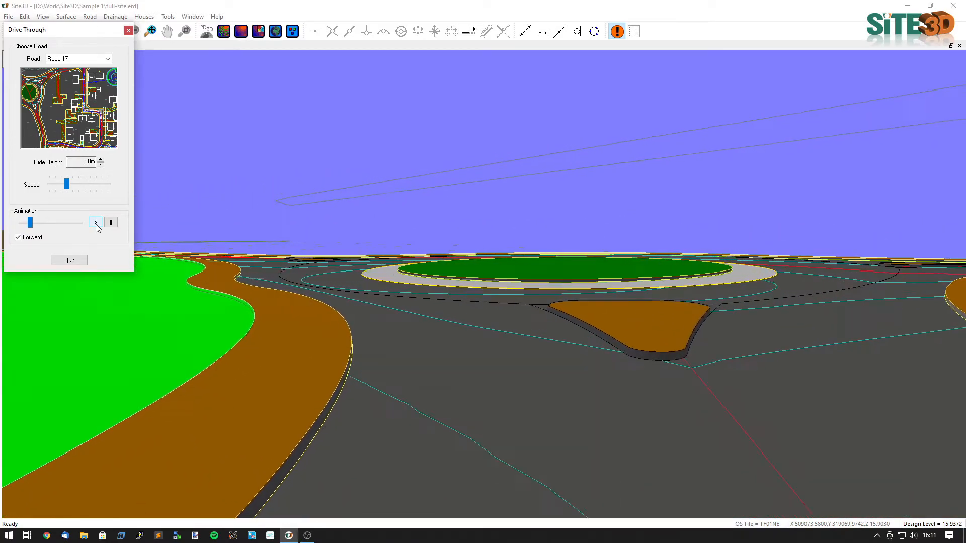
Play the Road 17 drive-through at 2.0 m, then switch back to the 2D site plan.
click(95, 223)
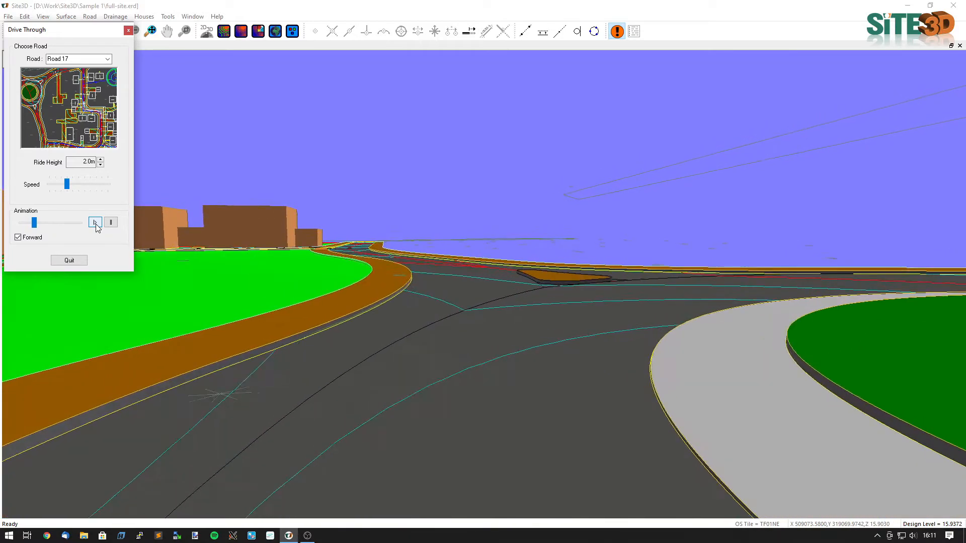
click(95, 223)
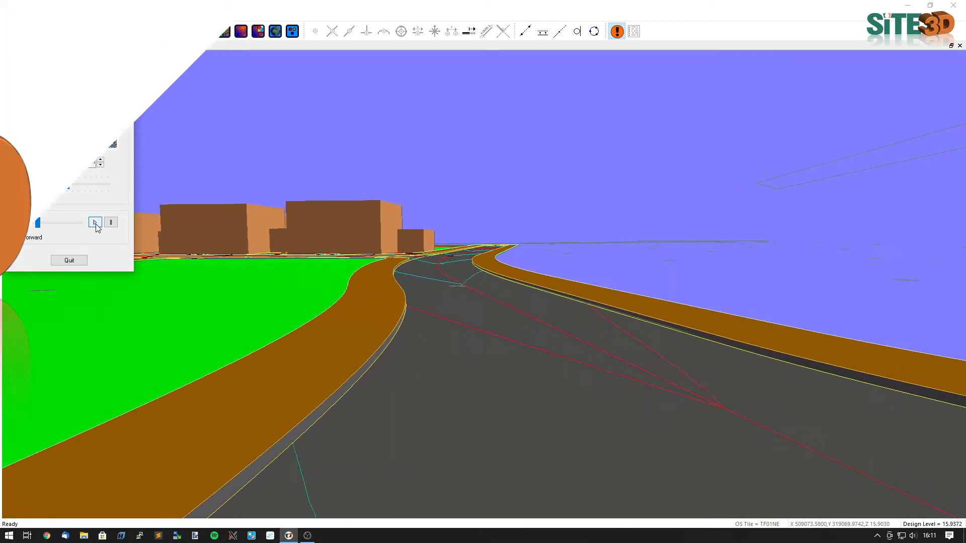
click(69, 260)
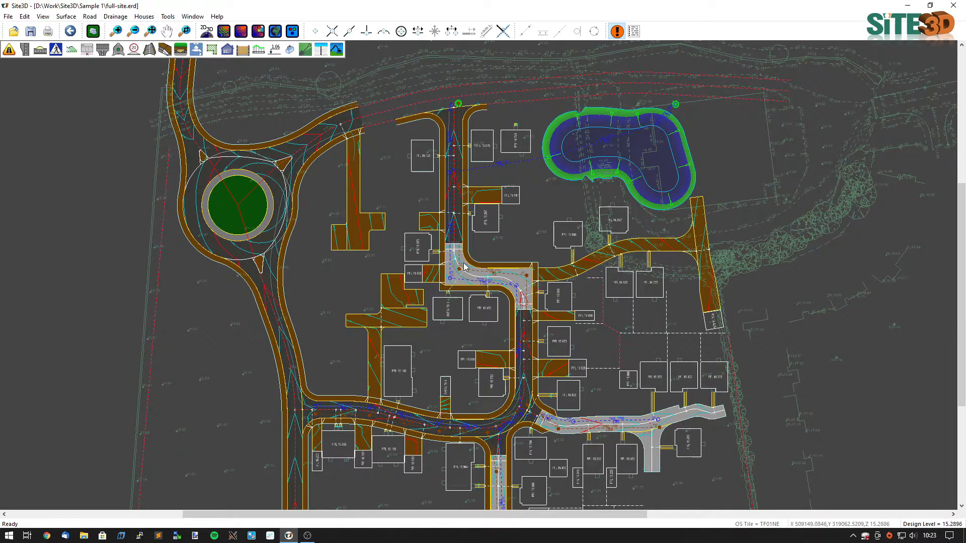
Display the 3D view of the site beside the plan.
click(42, 16)
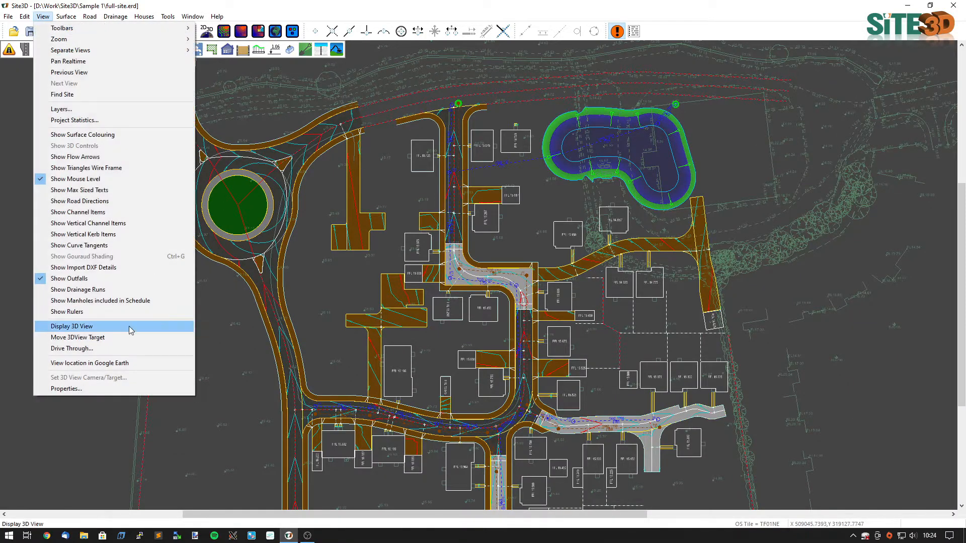
click(71, 349)
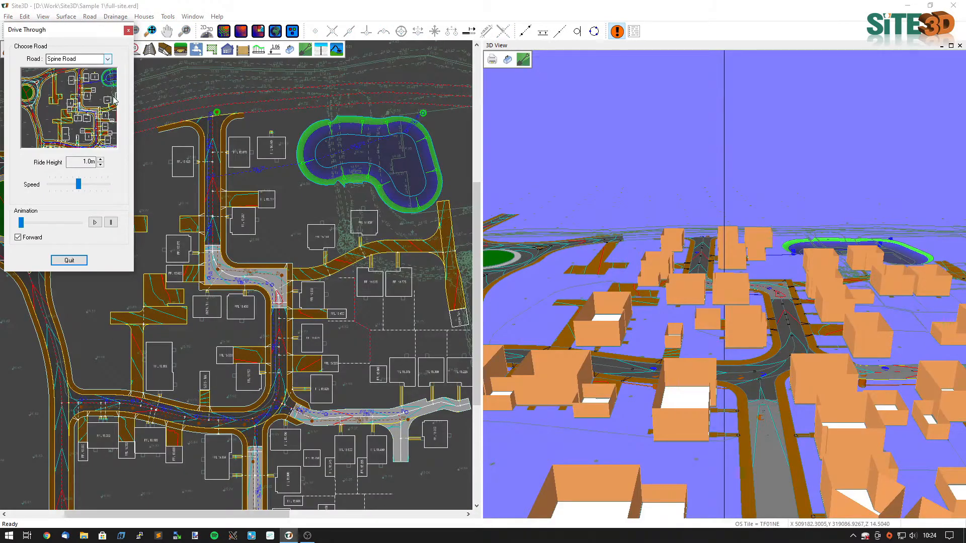
Run the Spine Road drive-through at 1.0 m with reduced speed, then pause it.
drag(79, 183, 58, 183)
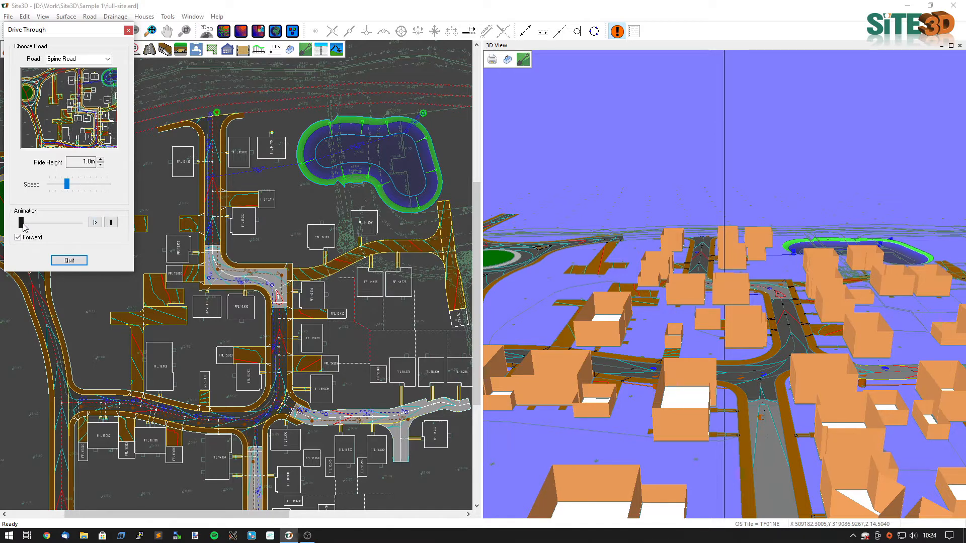
click(95, 223)
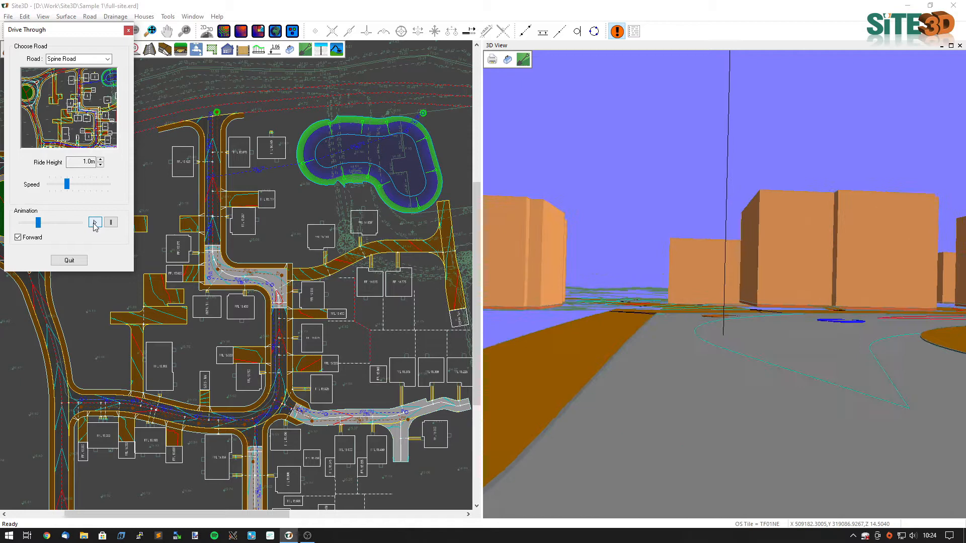
click(95, 223)
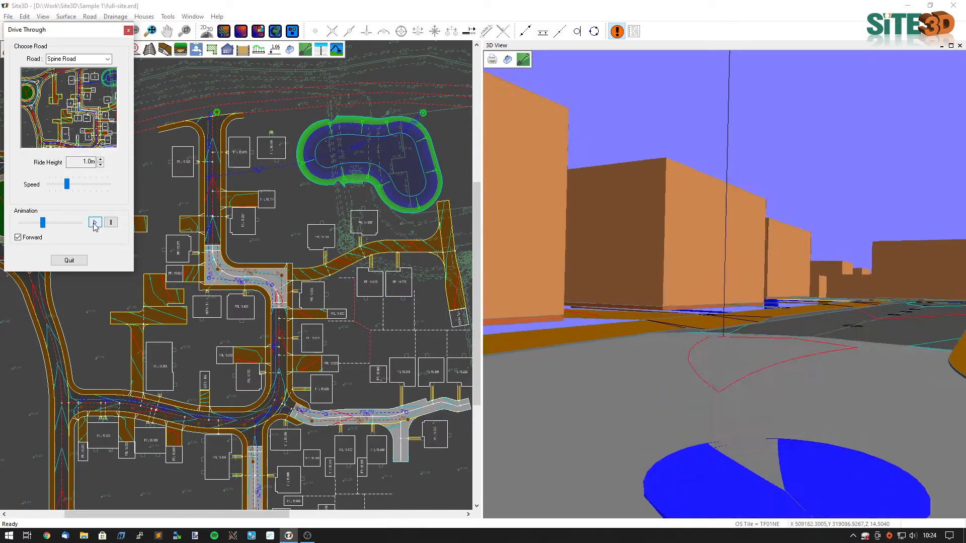
click(94, 222)
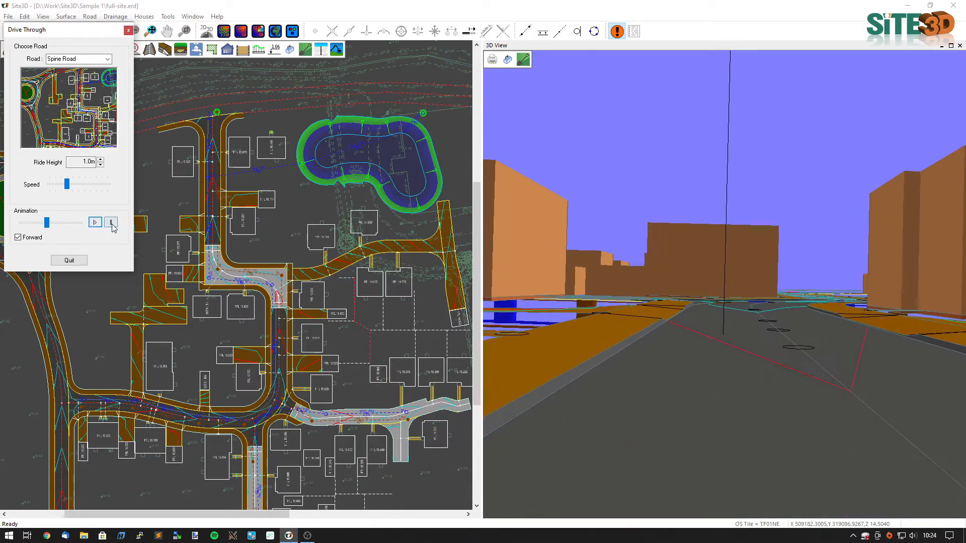
click(95, 223)
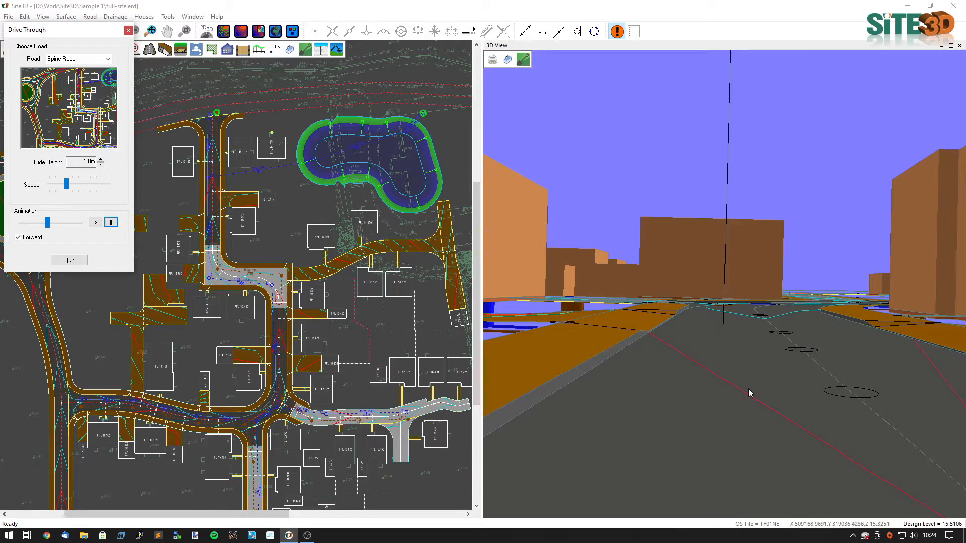
click(95, 222)
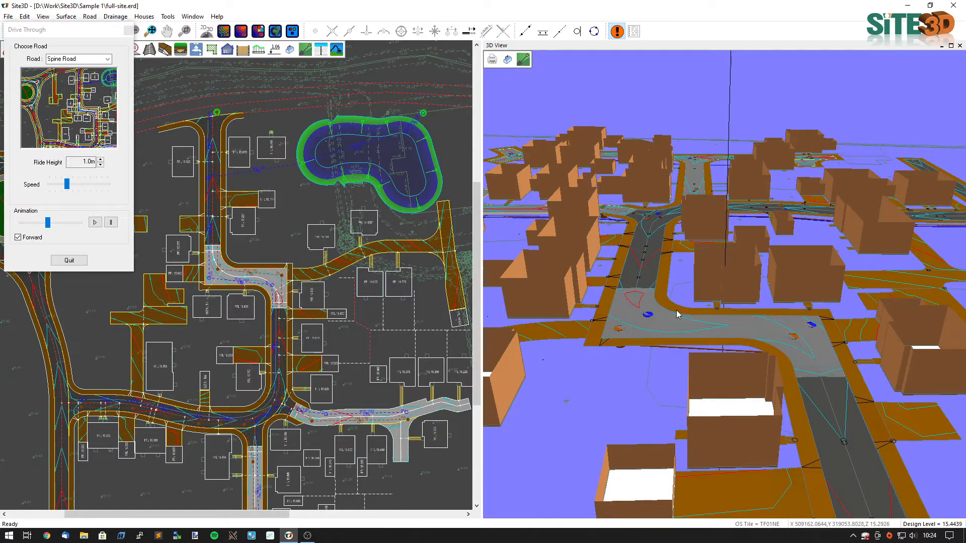
mouse_move(540, 330)
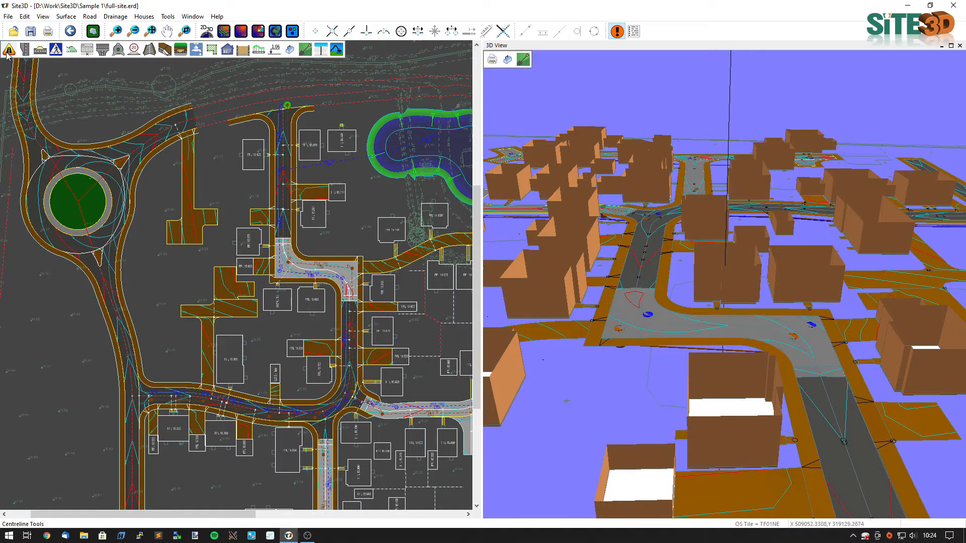
Build the Road 18 centreline from an existing line via Centreline Tools.
click(10, 50)
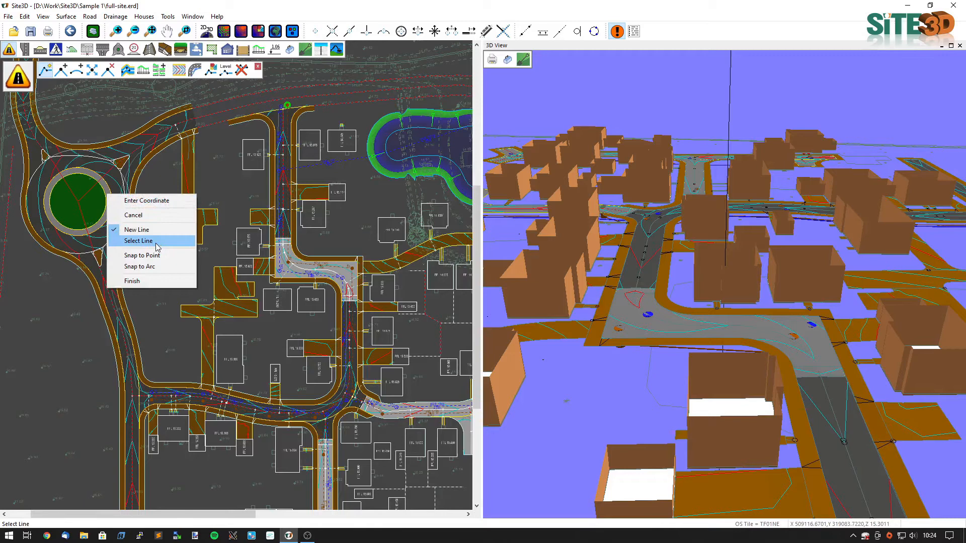
click(138, 241)
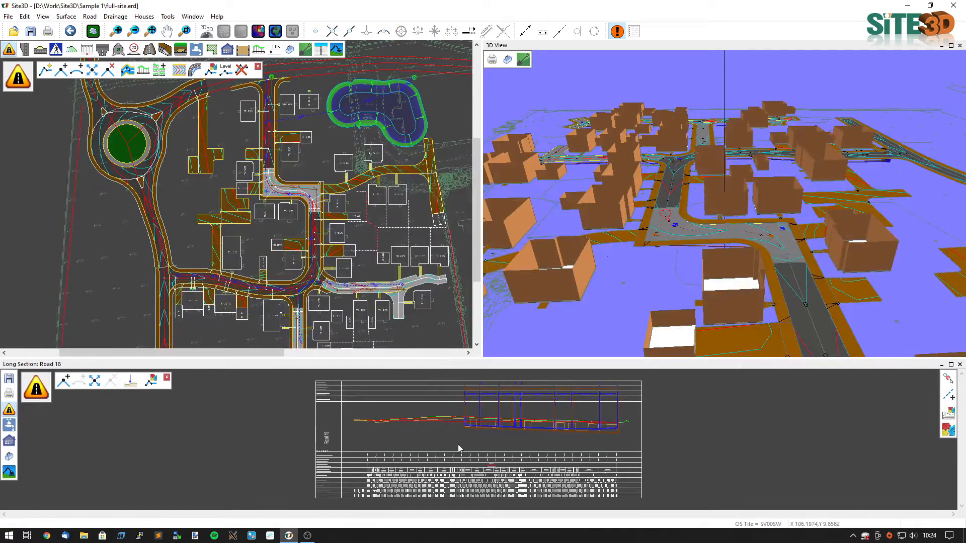
mouse_move(131, 383)
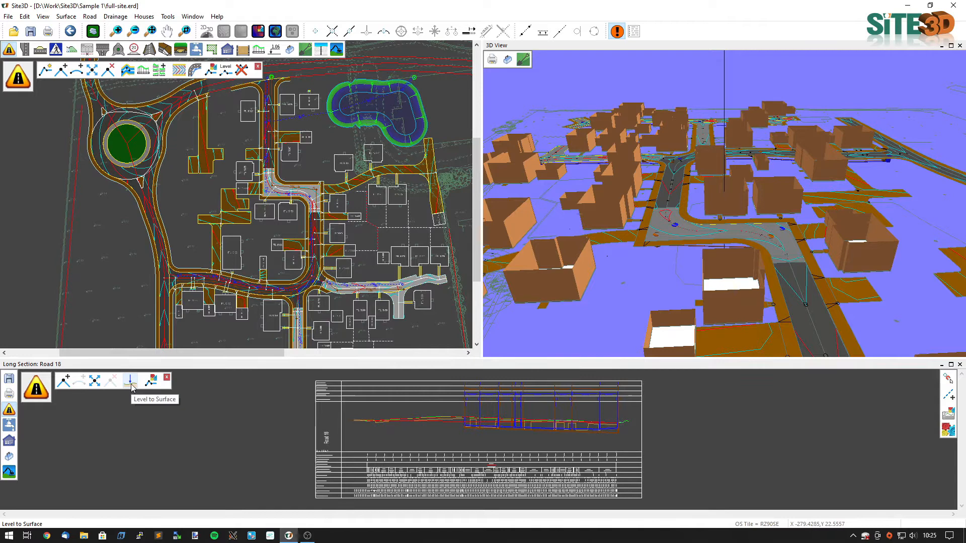
Level the Road 18 centreline to the Final Surface from the long section.
click(130, 381)
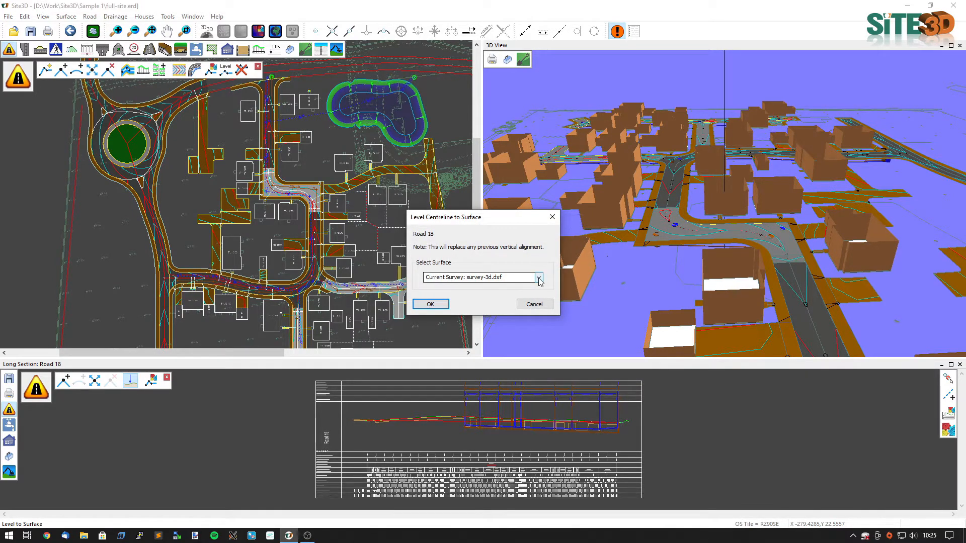
click(539, 278)
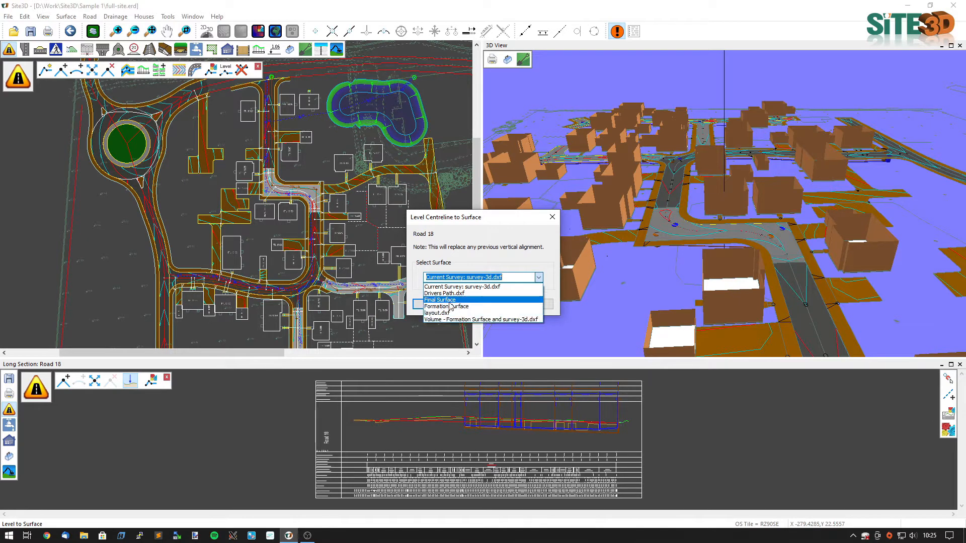
click(439, 300)
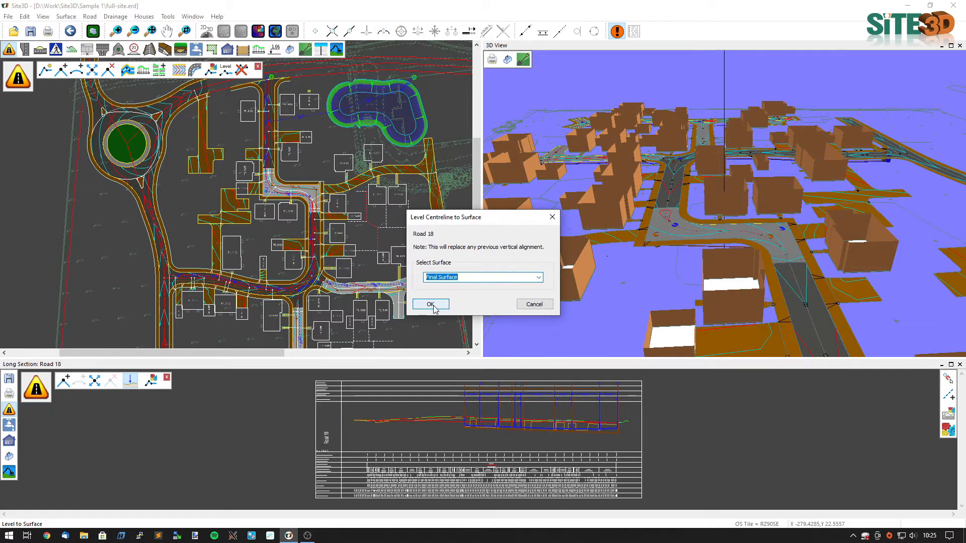
click(431, 304)
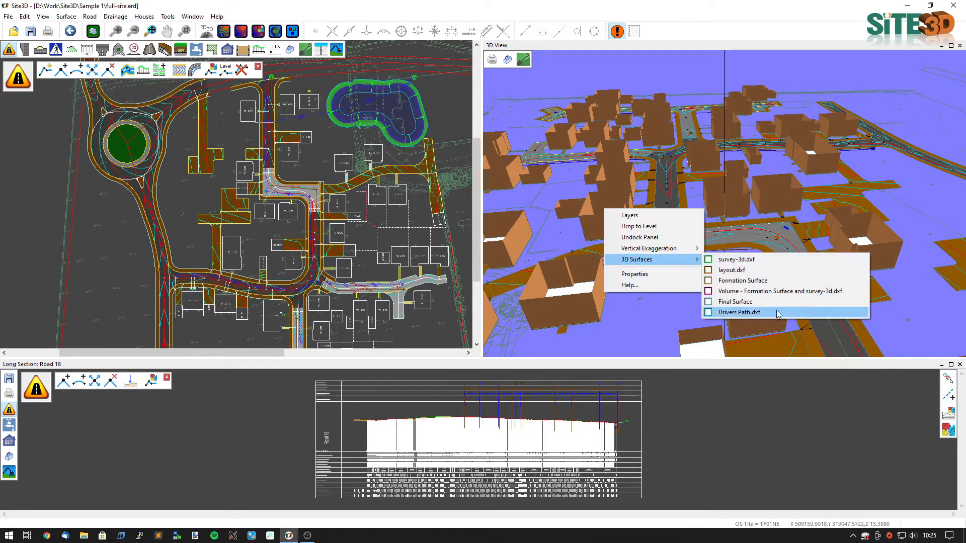
mouse_move(734, 301)
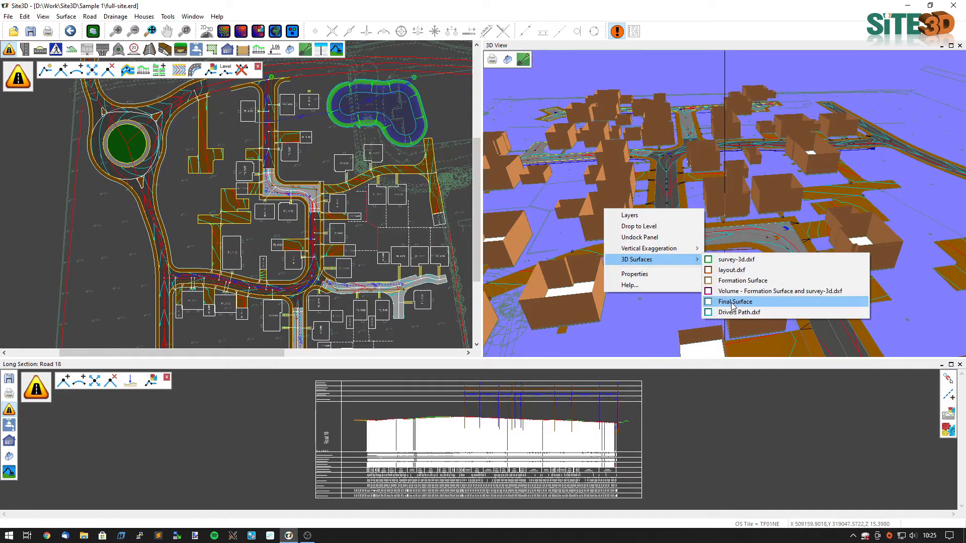
Tick Final Surface under 3D Surfaces so it shows in the 3D view.
click(735, 301)
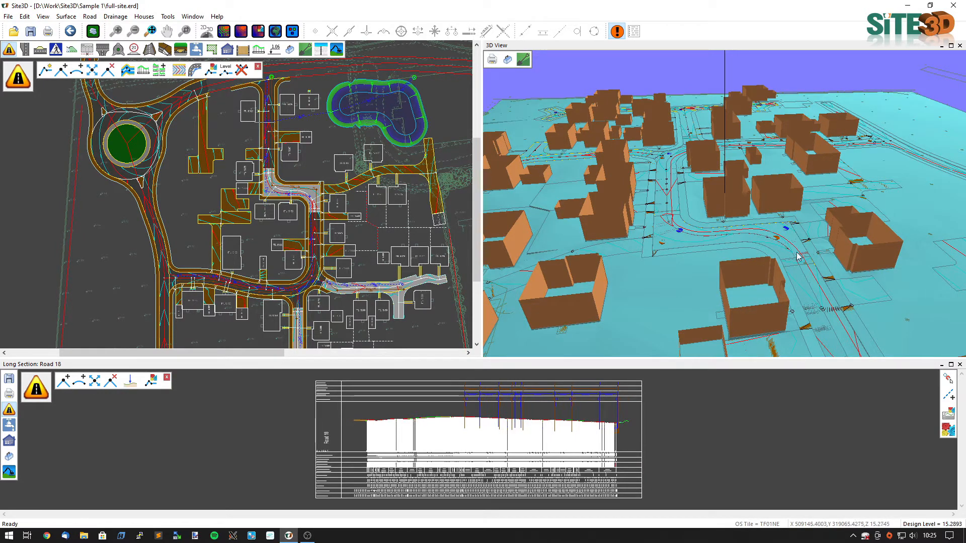
mouse_move(807, 297)
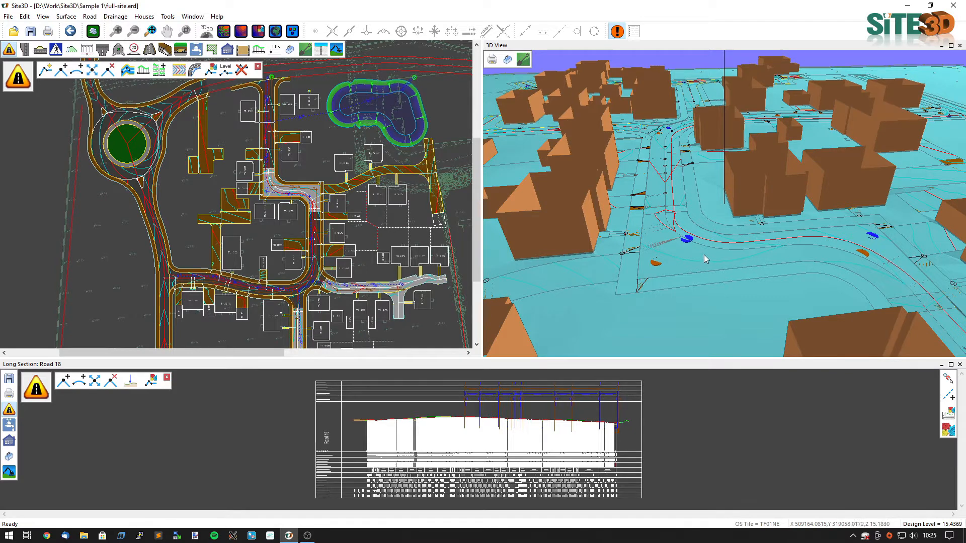
Translate the Final Surface model by -0.1 m in Z.
click(66, 16)
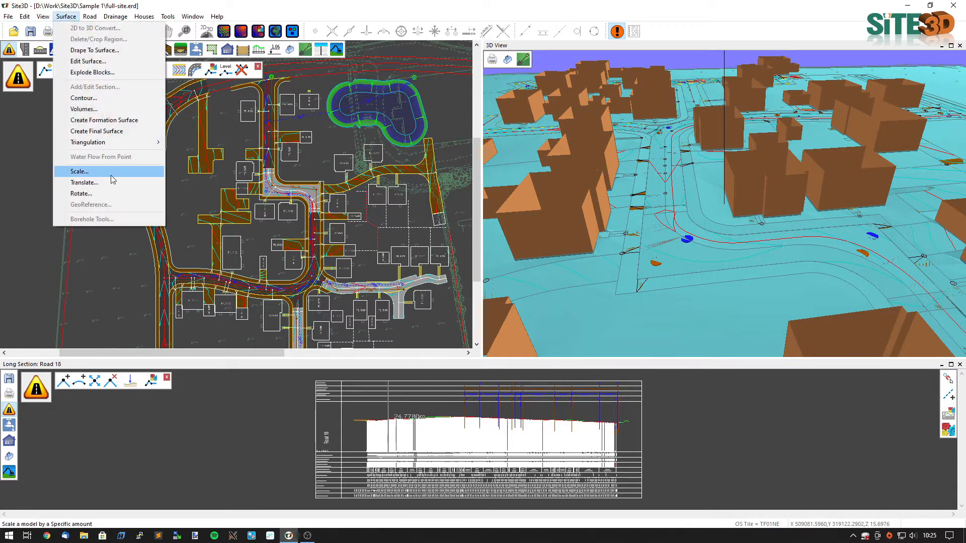
click(84, 182)
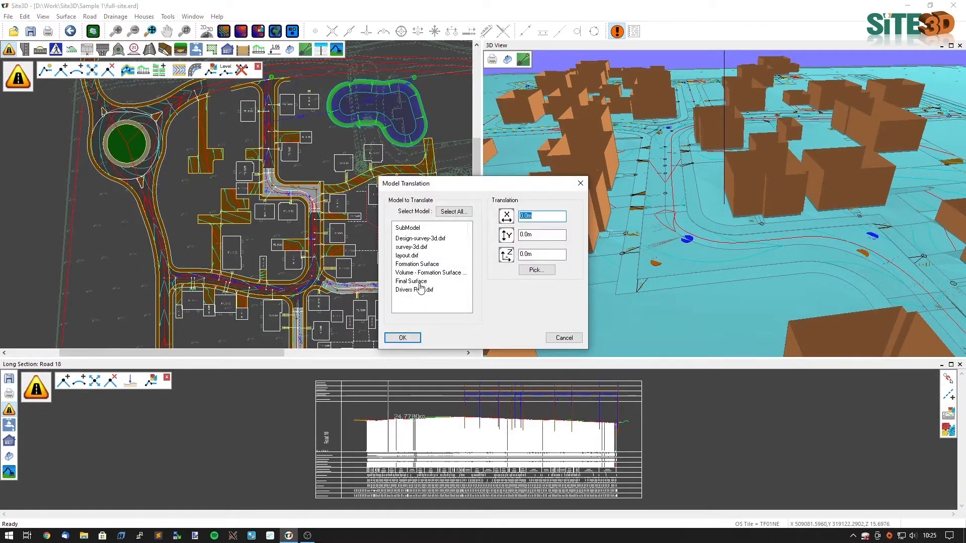
click(410, 280)
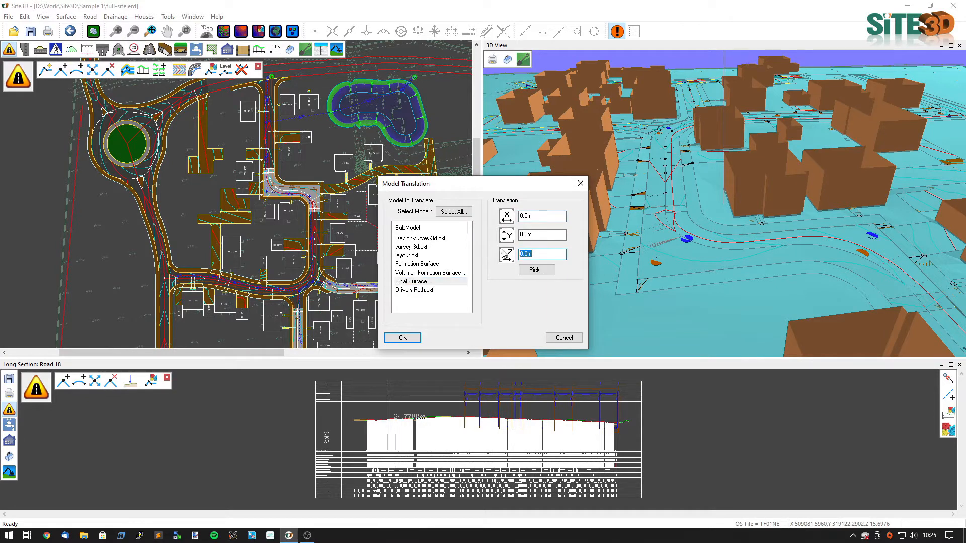
text(-0.1)
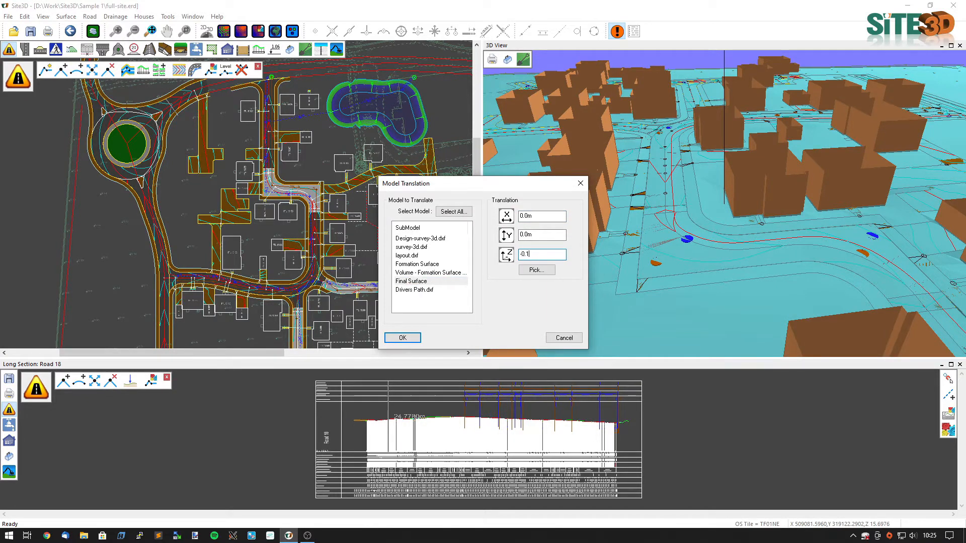
click(402, 338)
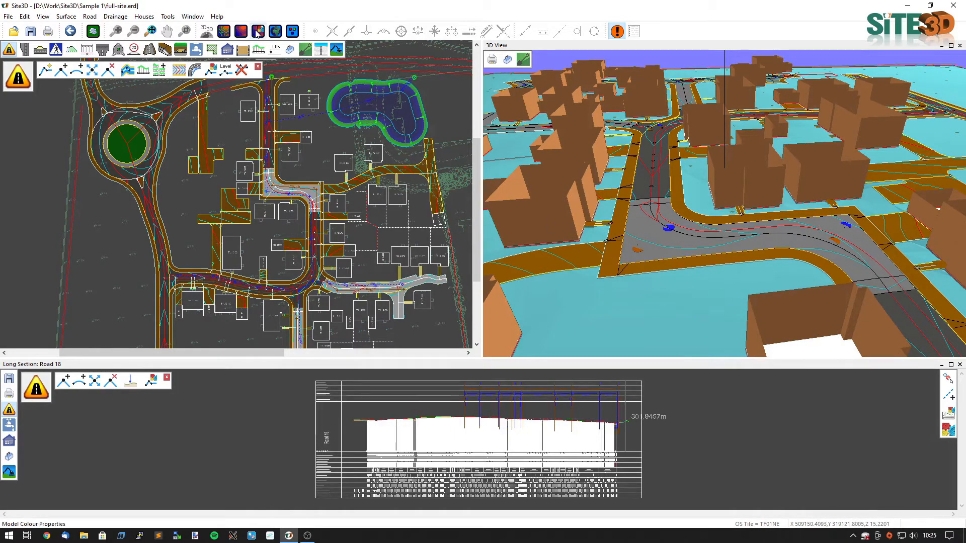
Set the Final Surface model colour to dark green in Model Colour.
click(258, 31)
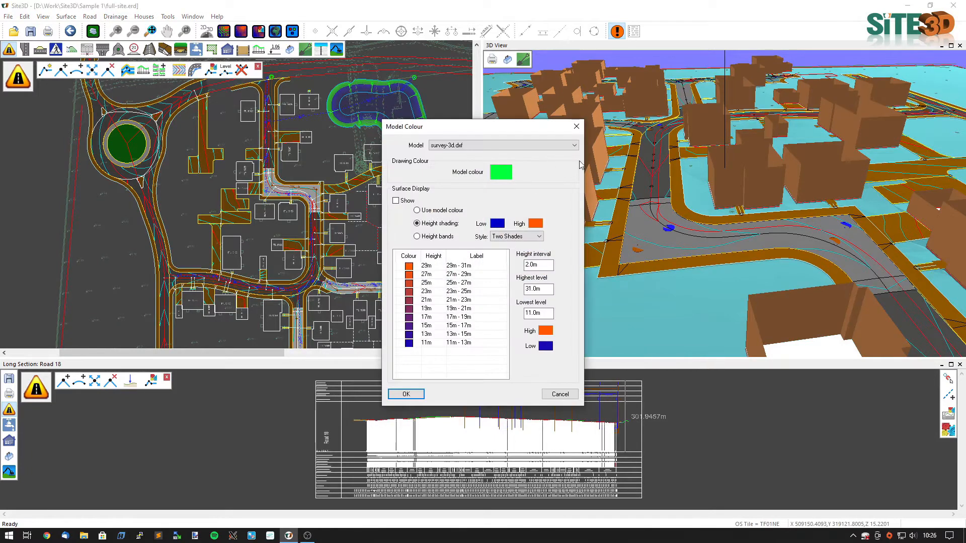
click(573, 145)
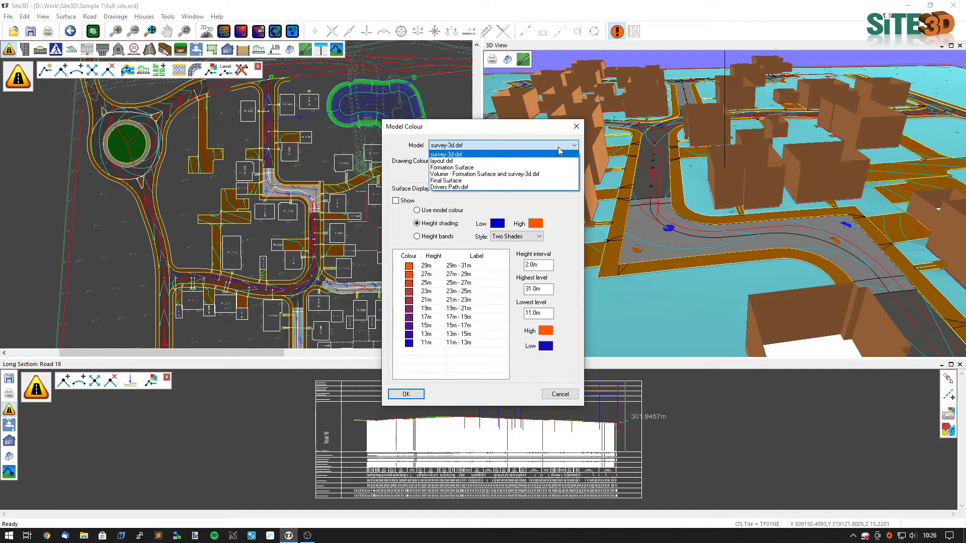
click(445, 180)
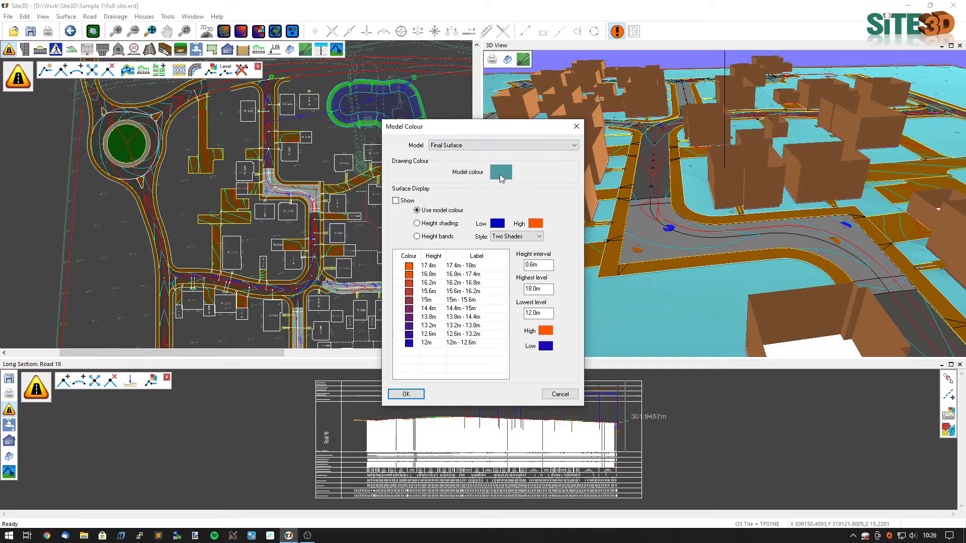
click(501, 172)
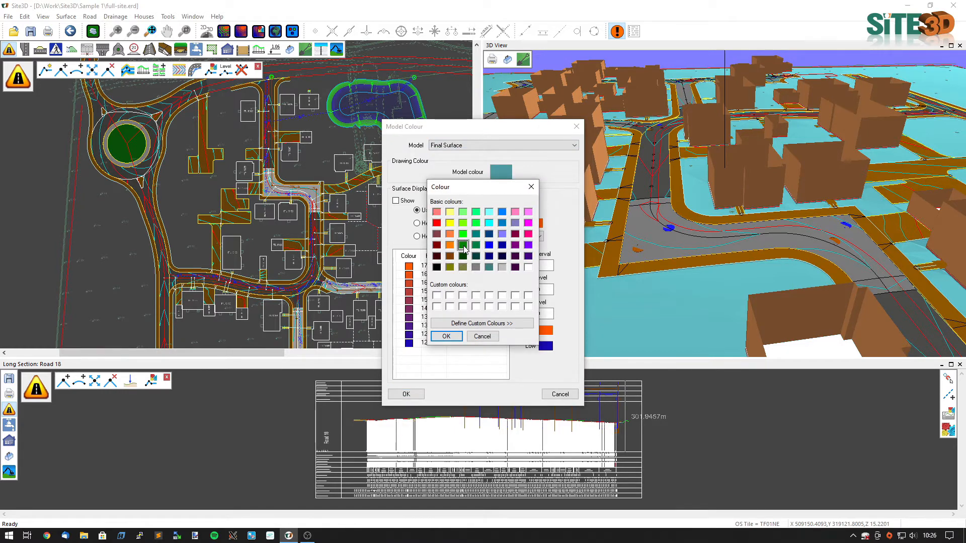
click(446, 337)
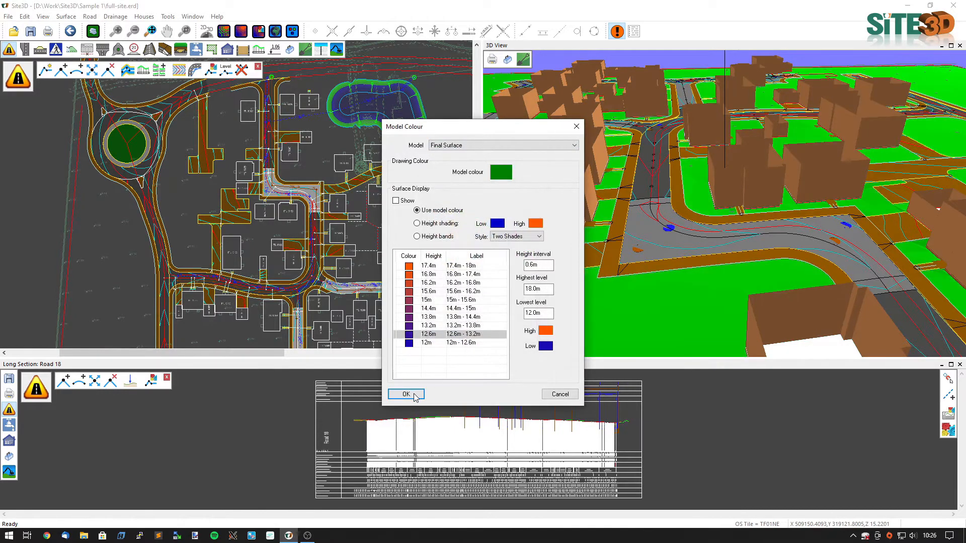
click(405, 395)
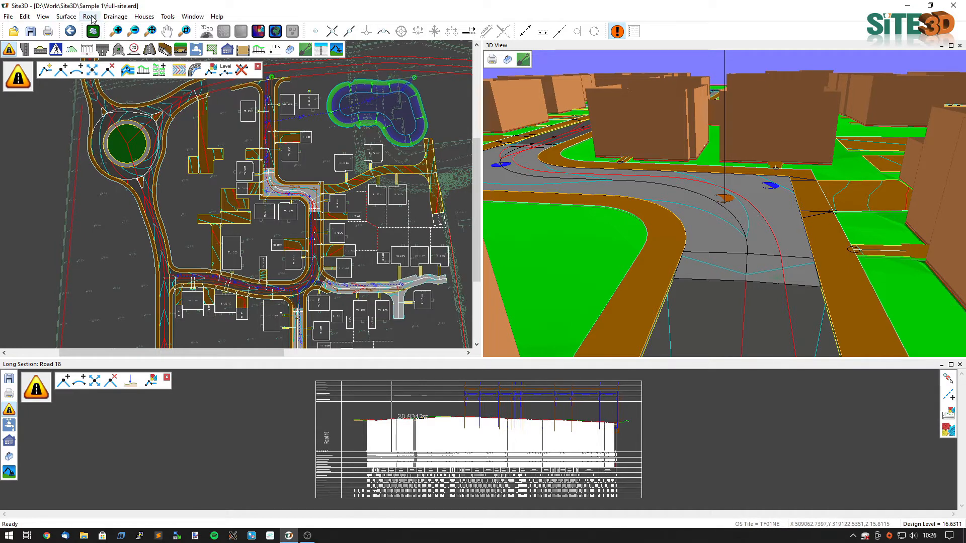
Translate the Road 18 centreline by -0.1 m in Z.
click(89, 16)
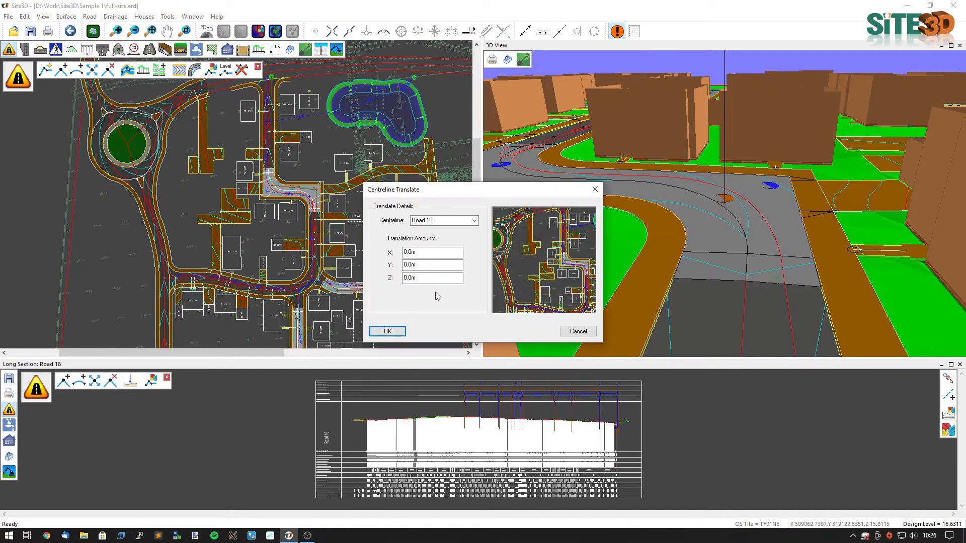
click(432, 278)
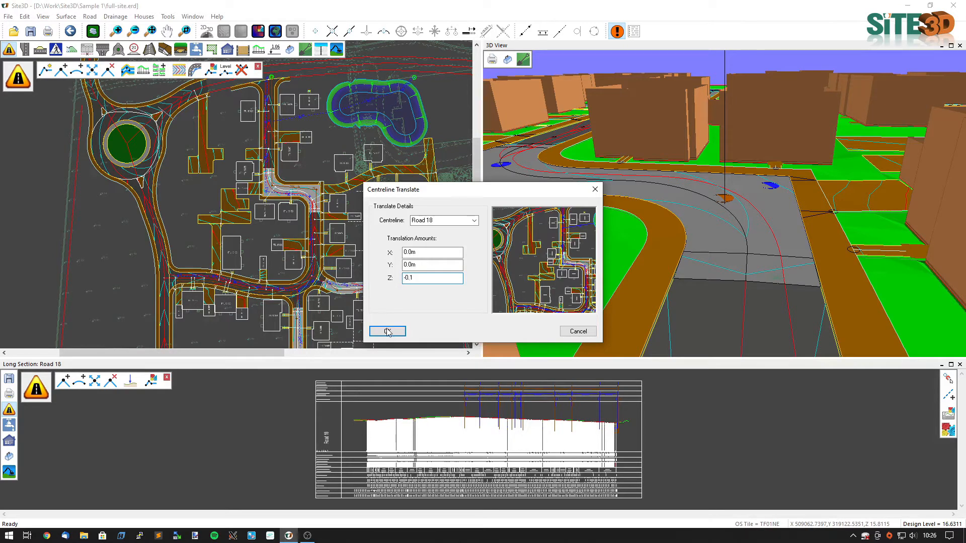
click(387, 331)
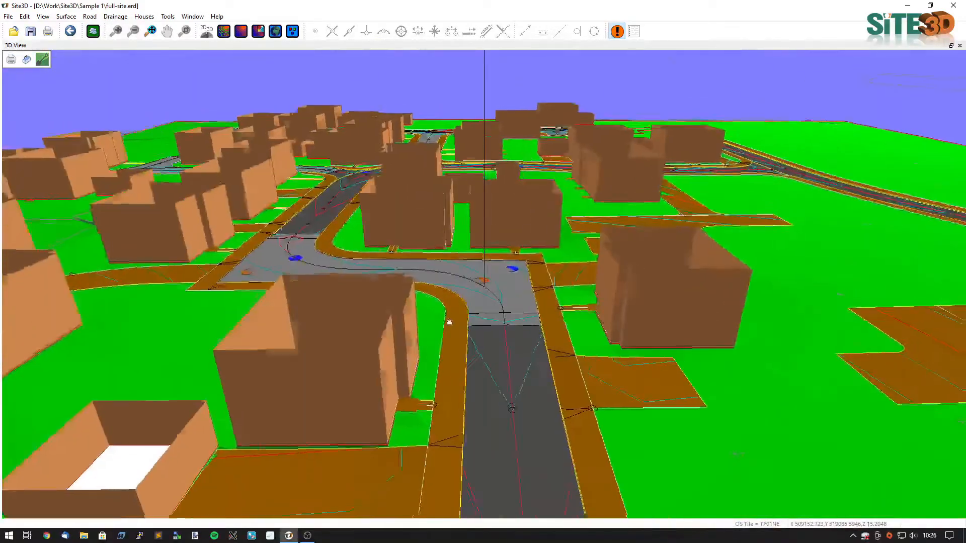
Untick Display Target Position in the 3D view properties.
right_click(502, 296)
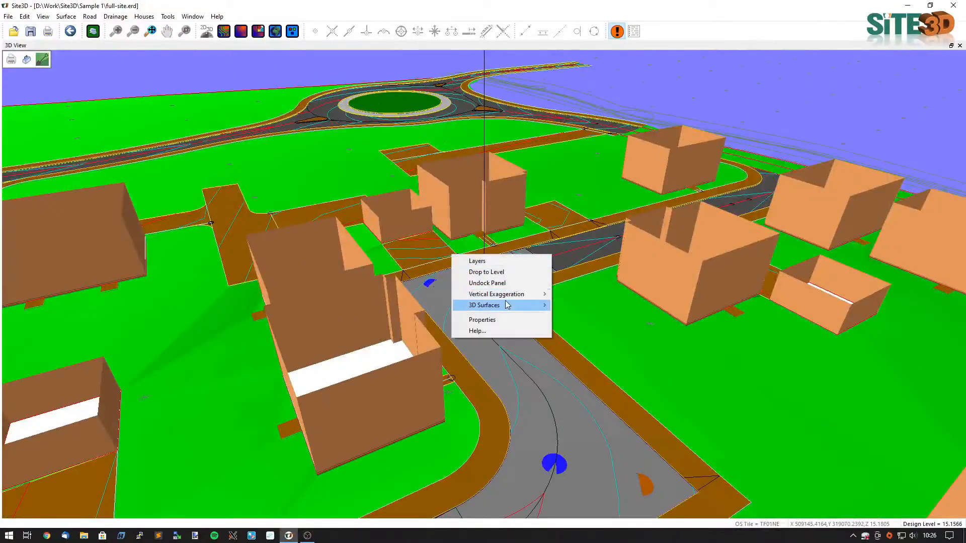
click(482, 320)
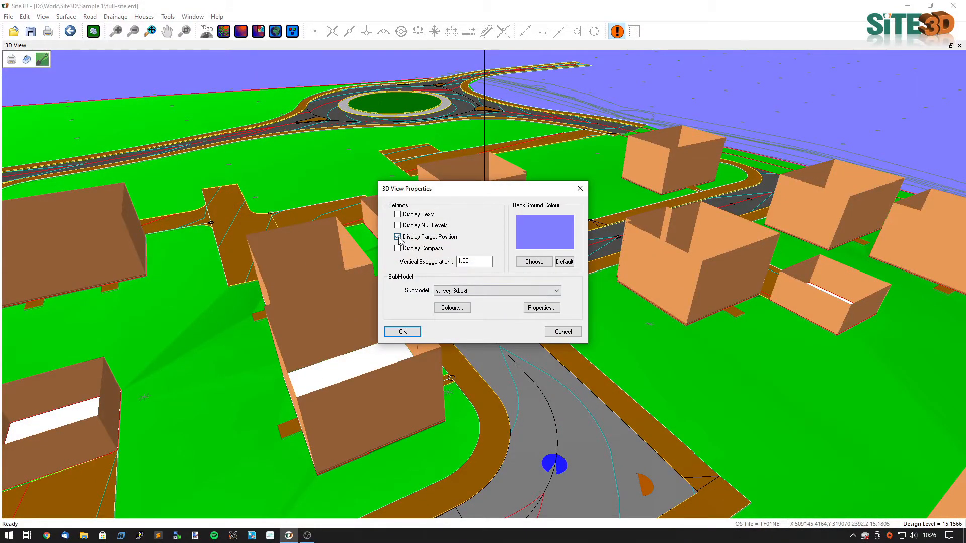
click(398, 237)
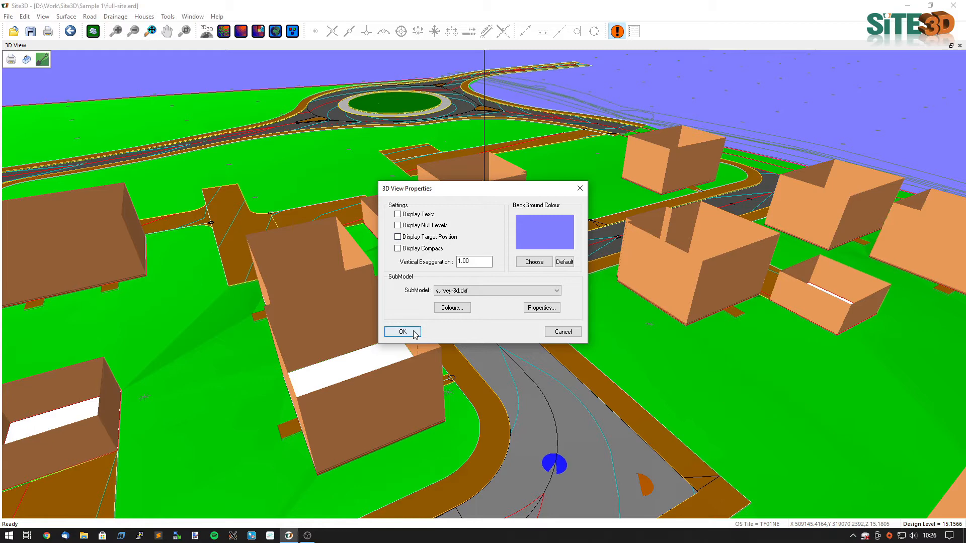
click(403, 332)
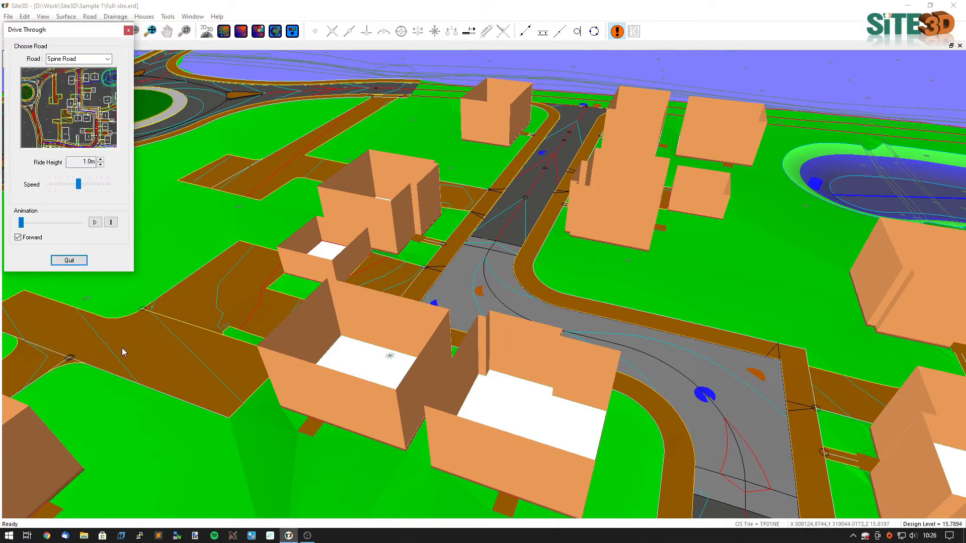
Choose Road 18 as the drive-through route and raise ride height to 2.0 m.
click(108, 59)
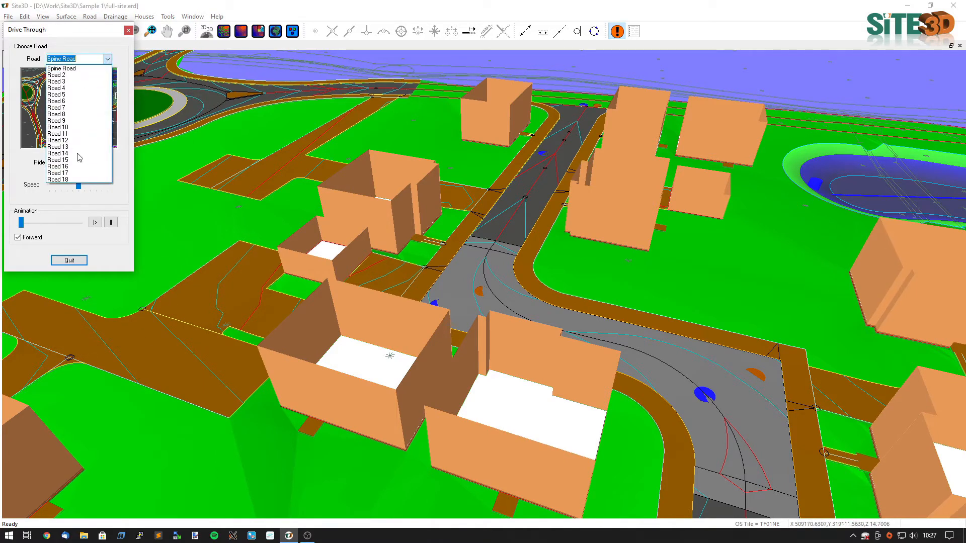
click(57, 179)
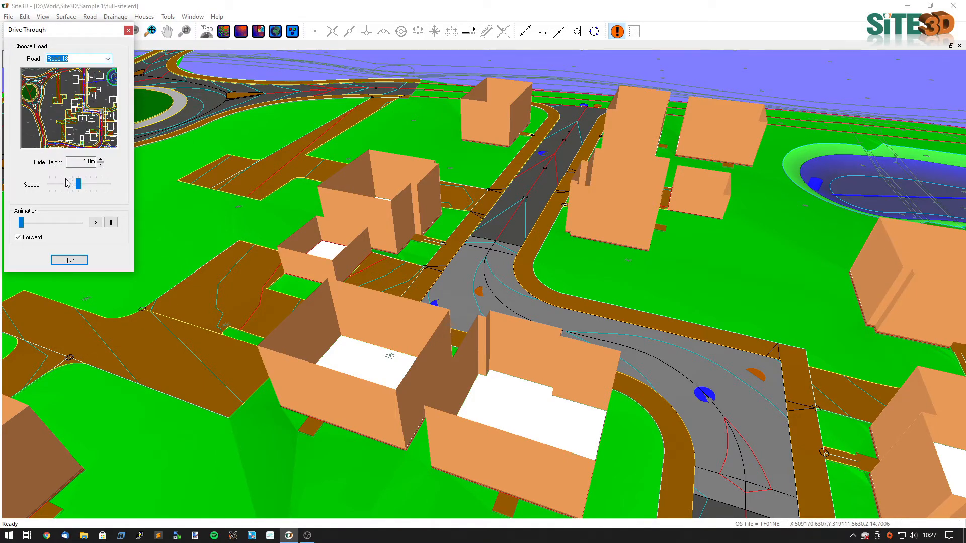
click(101, 159)
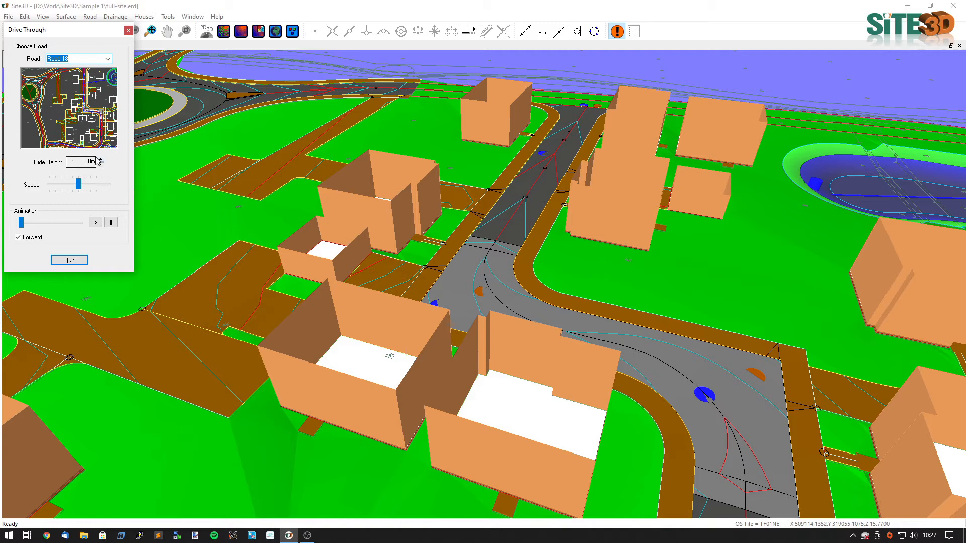
mouse_move(124, 233)
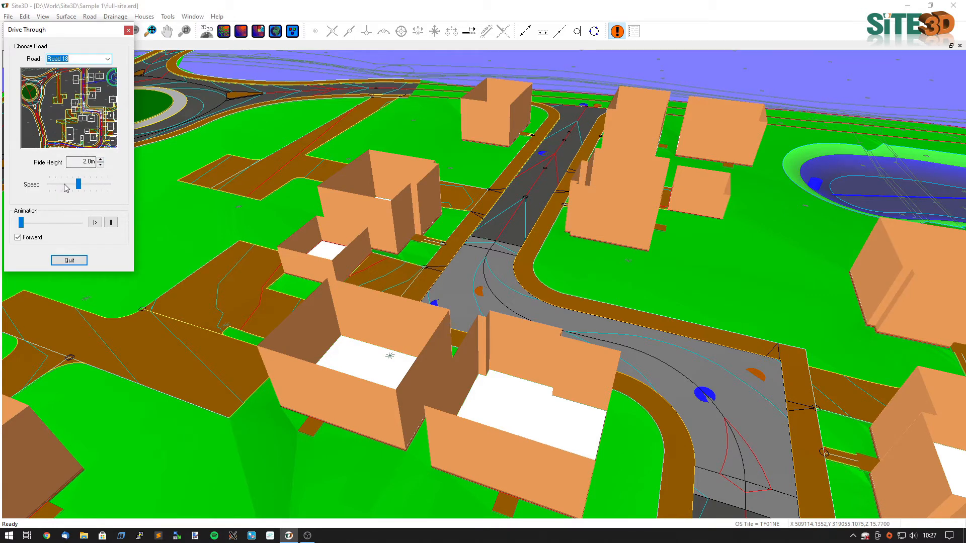
Drive forward along Road 18 from the roundabout down the housing street toward the bend.
click(95, 222)
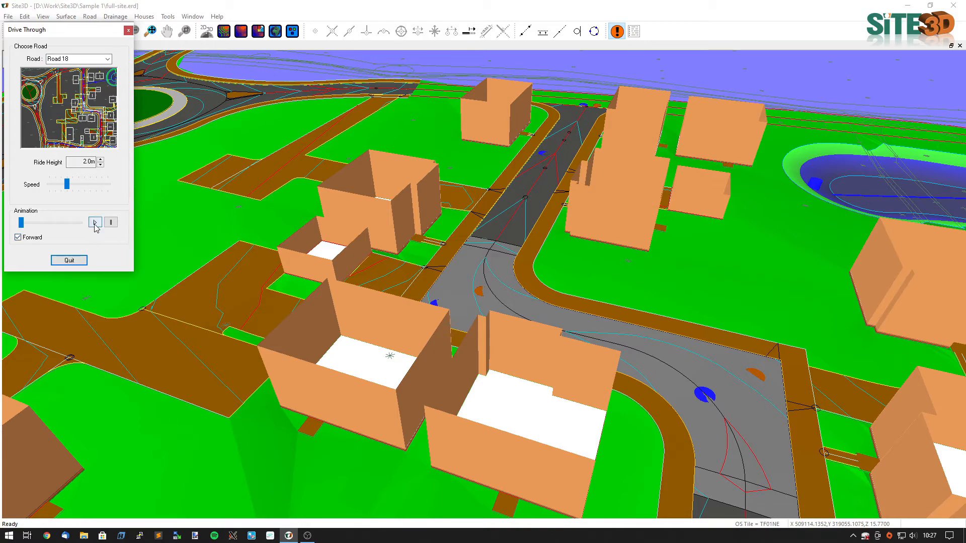
click(94, 222)
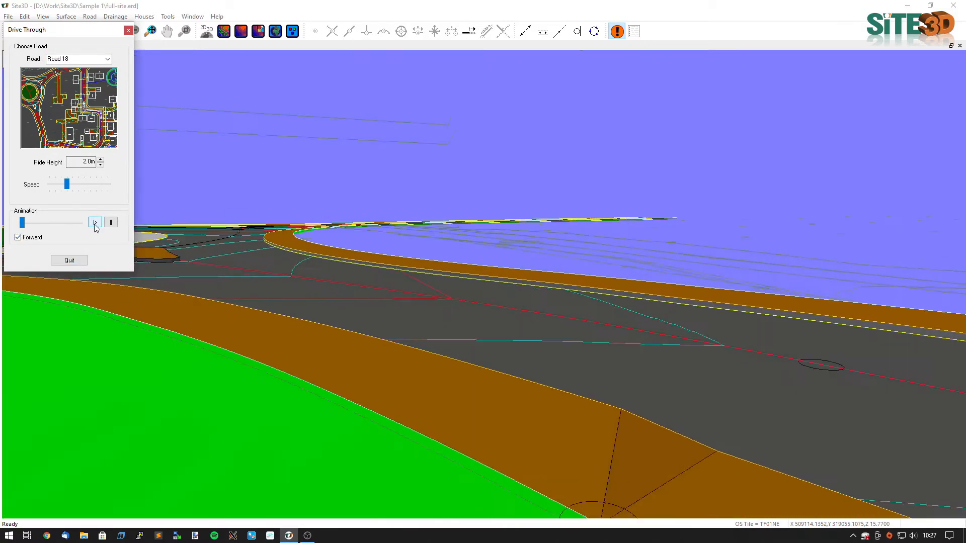
click(94, 223)
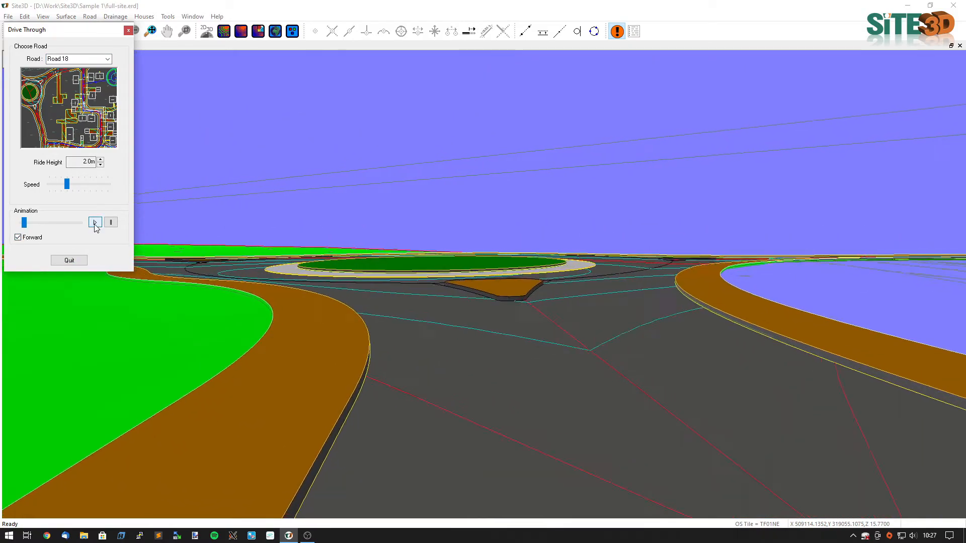
click(94, 223)
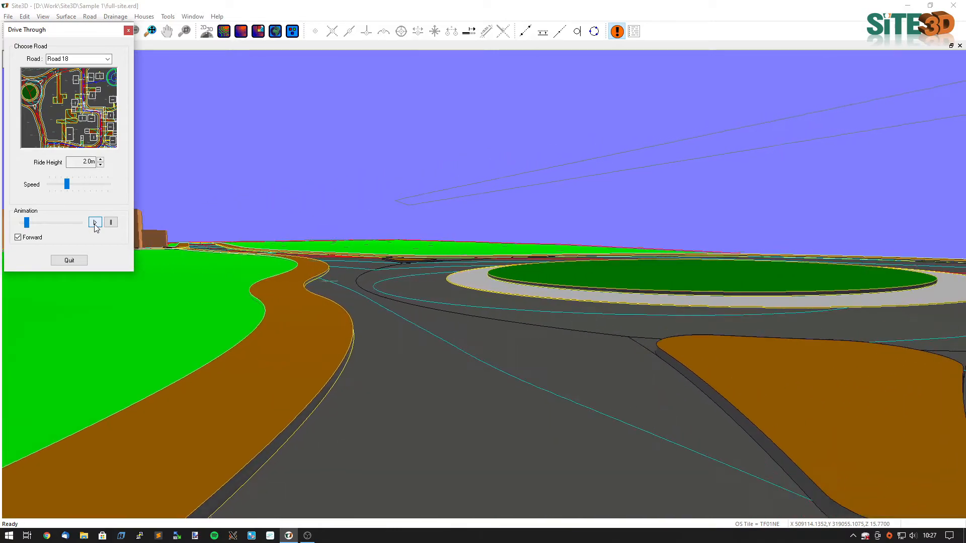
click(94, 222)
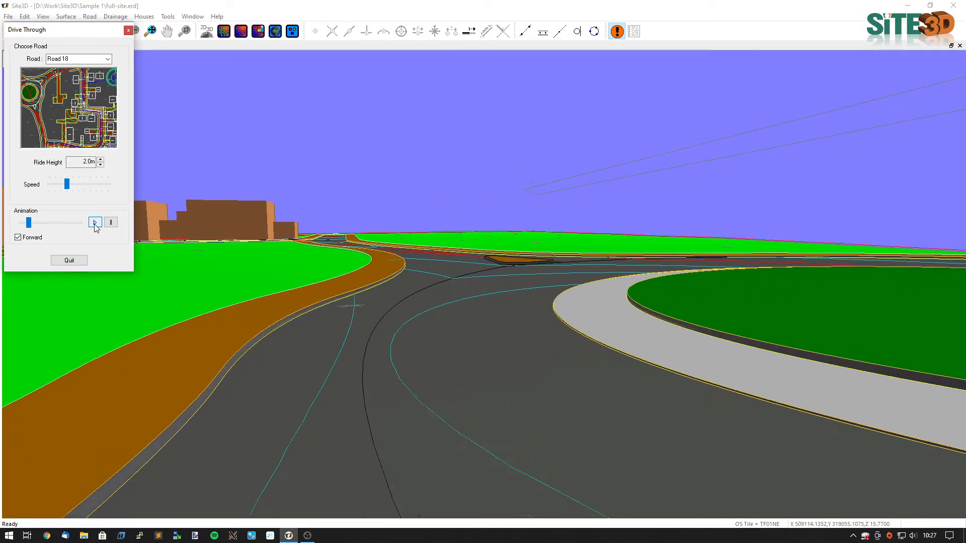
click(95, 222)
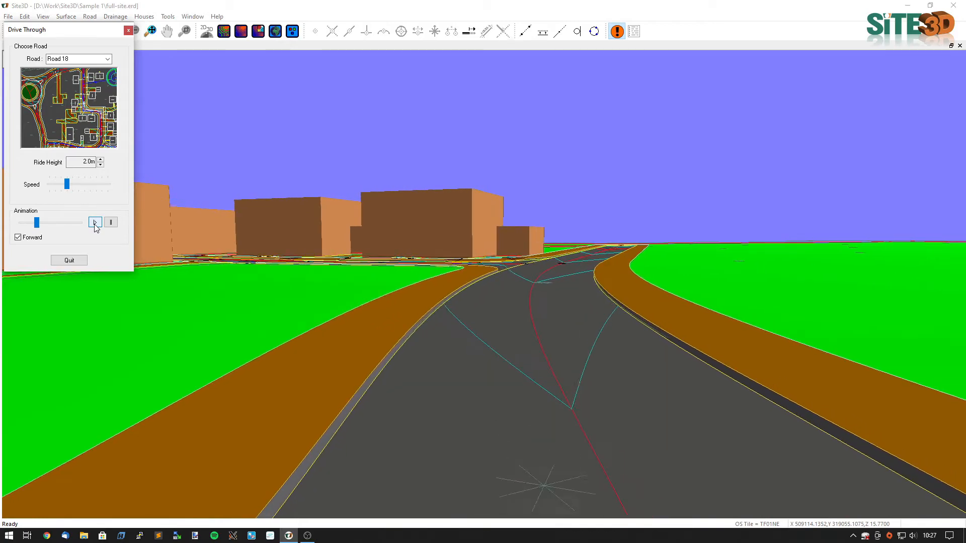
click(94, 223)
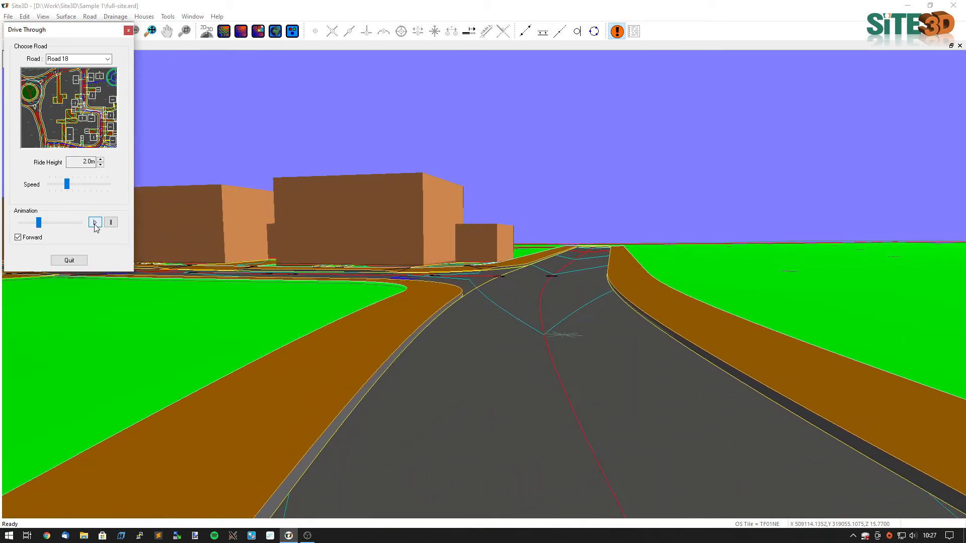
click(95, 222)
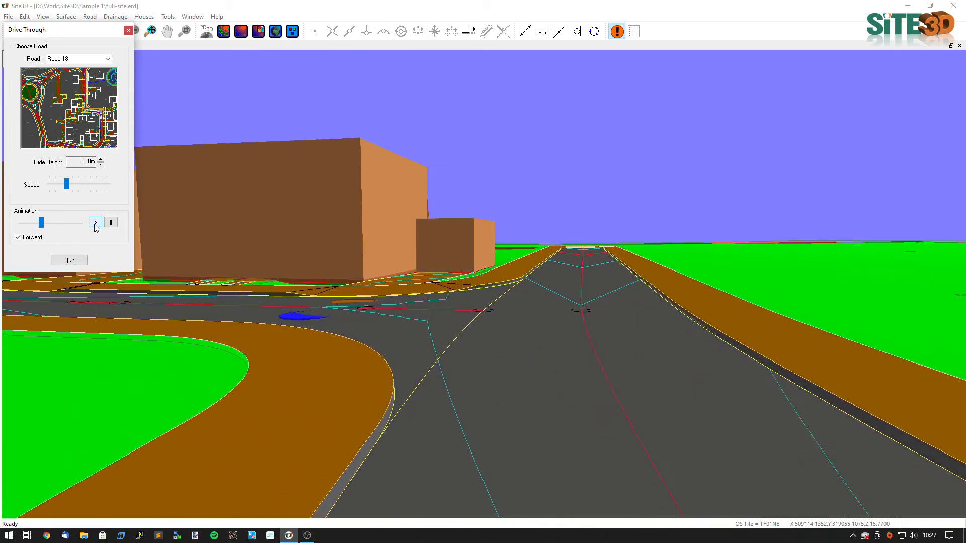
click(94, 222)
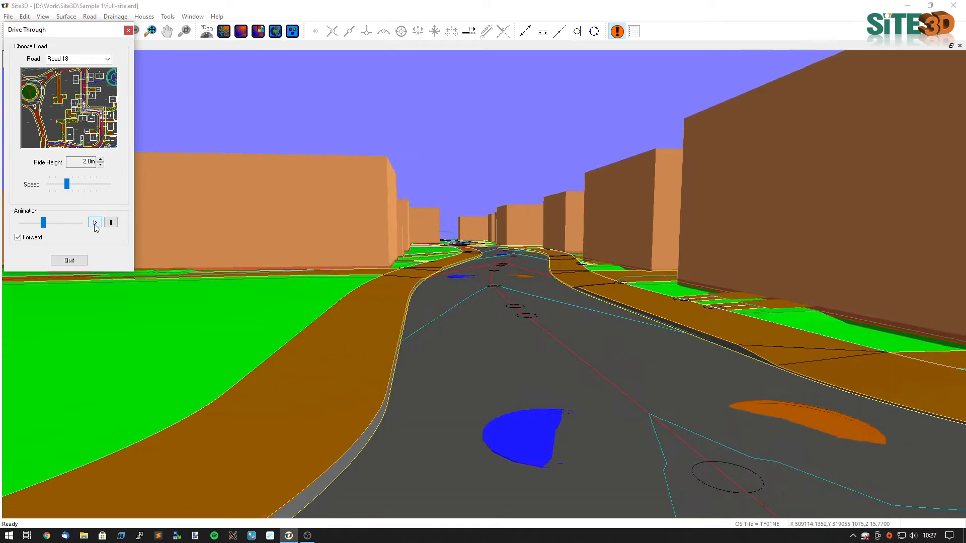
click(95, 223)
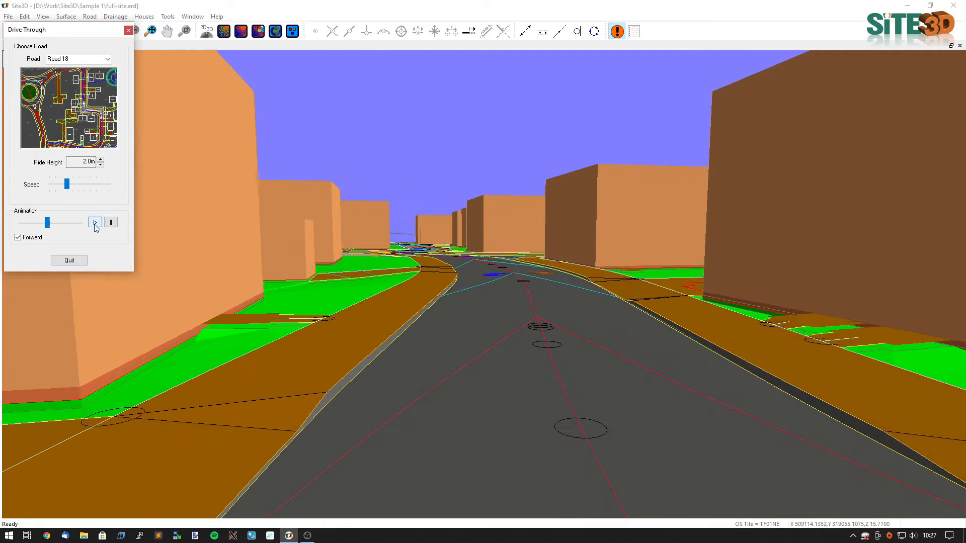
click(95, 222)
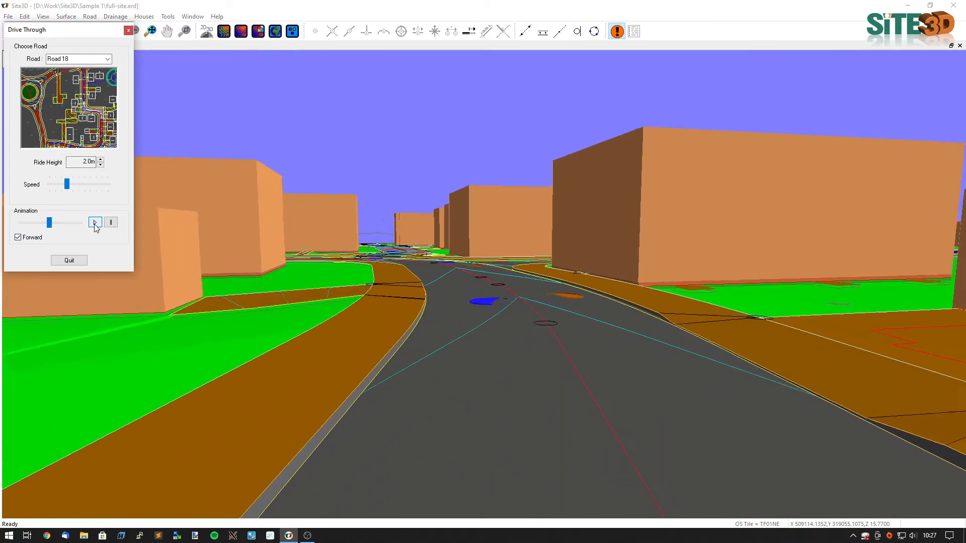
click(95, 223)
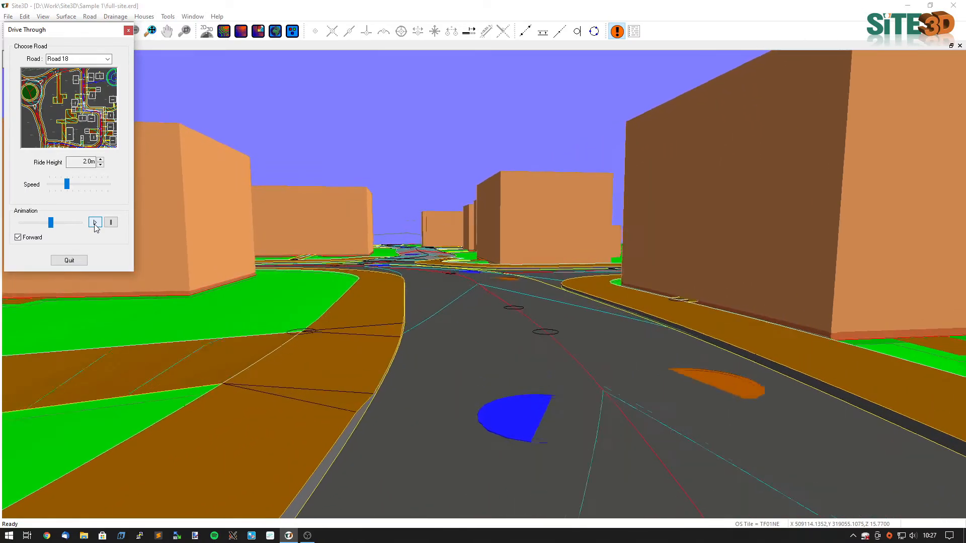
click(95, 223)
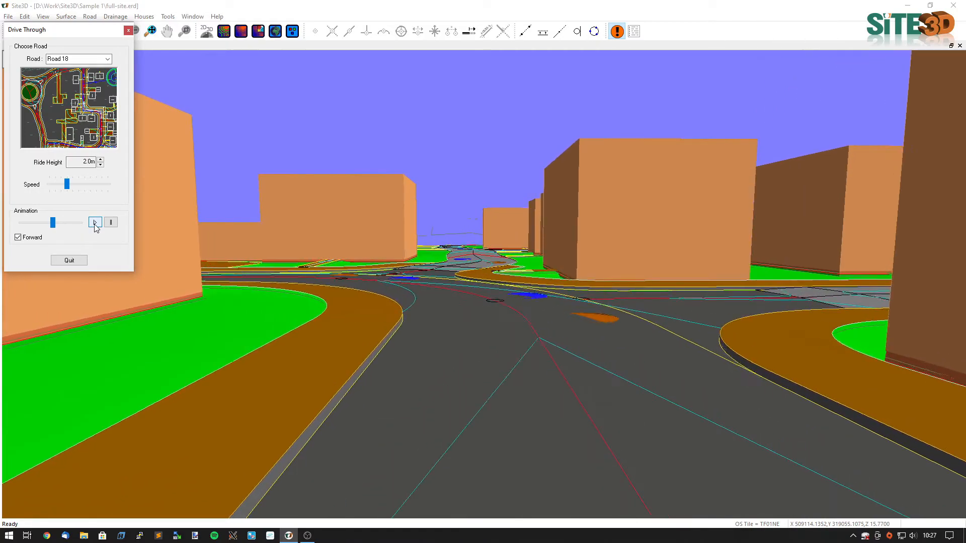
Continue through the bend and final straight, stopping the animation near Road 18's end.
click(94, 223)
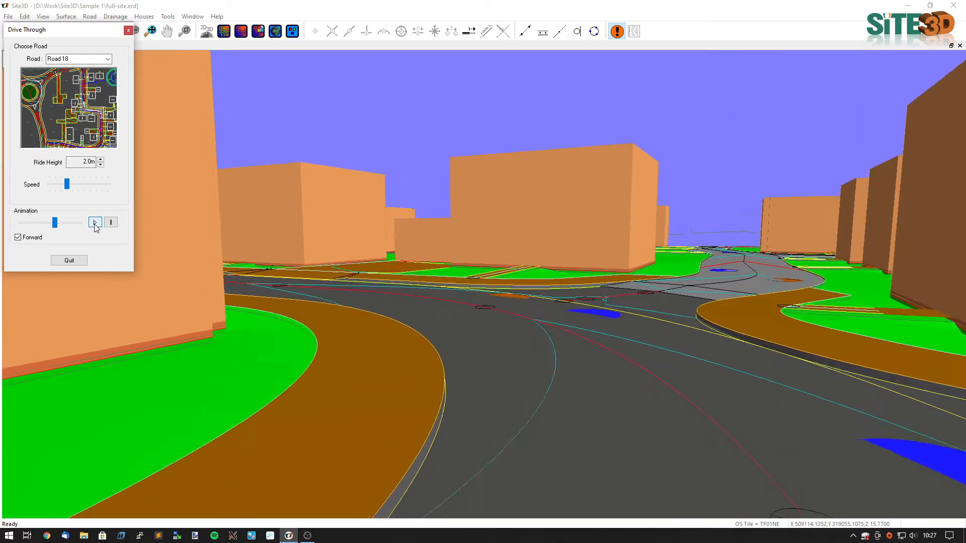
click(95, 222)
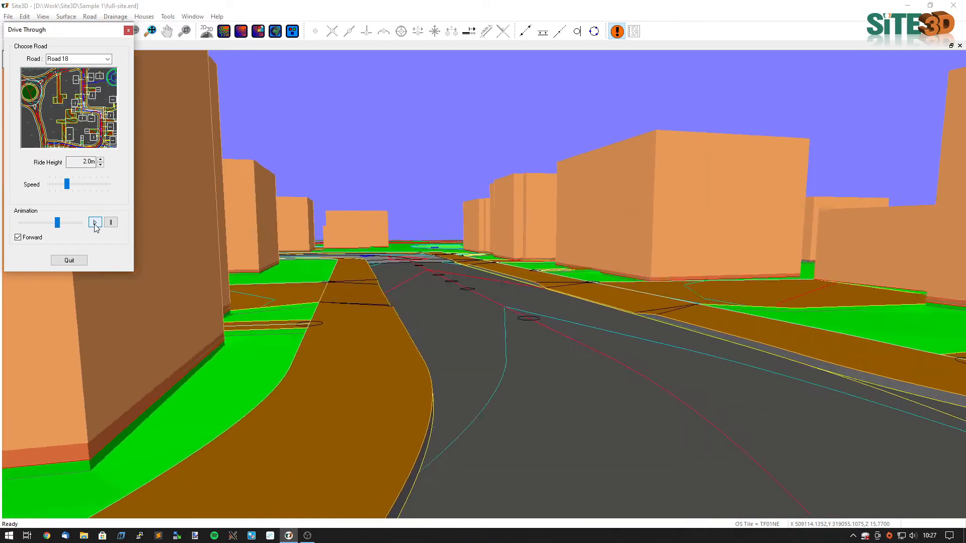
click(95, 222)
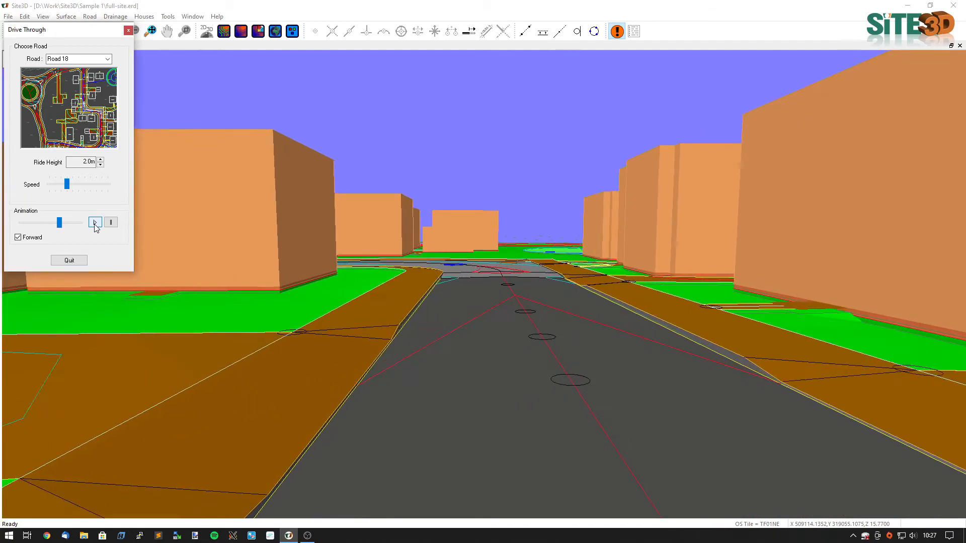
click(95, 223)
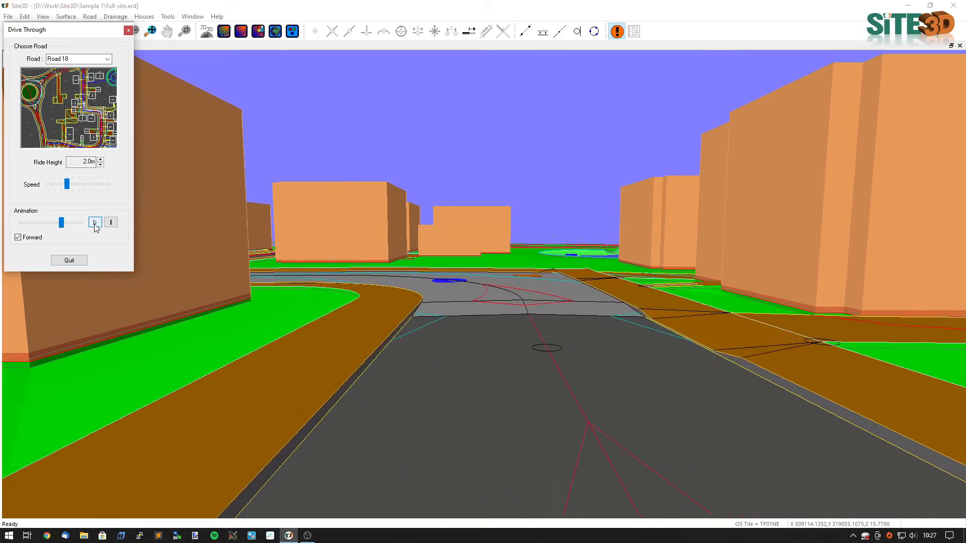
click(95, 222)
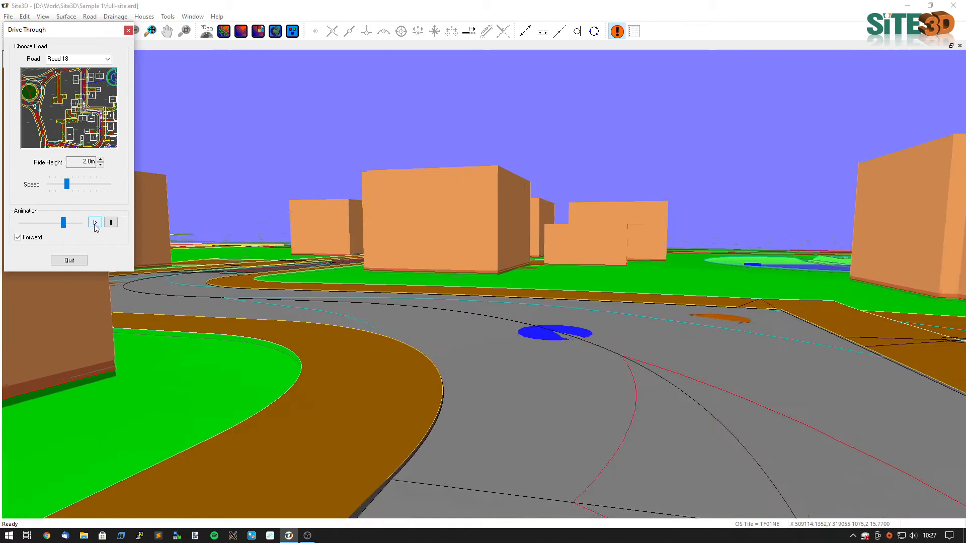
click(94, 222)
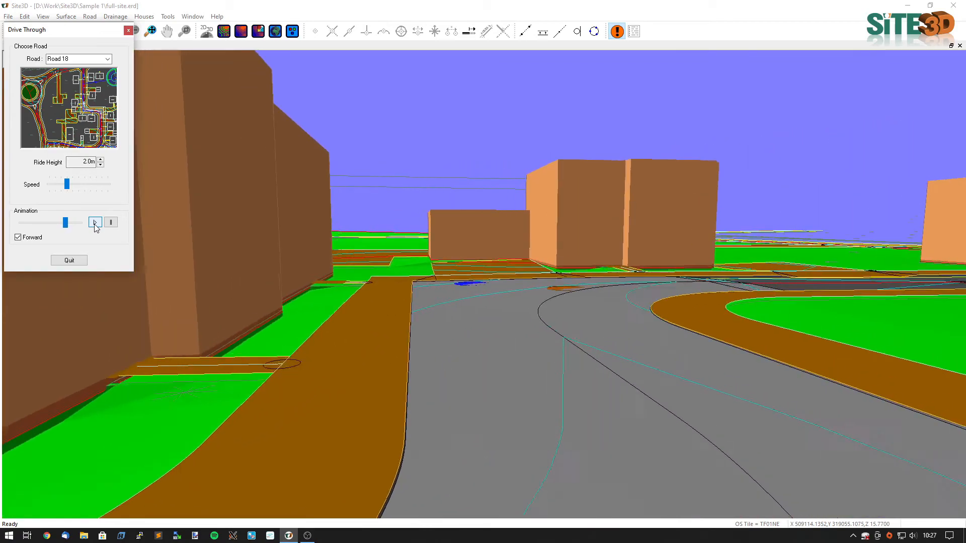
click(95, 223)
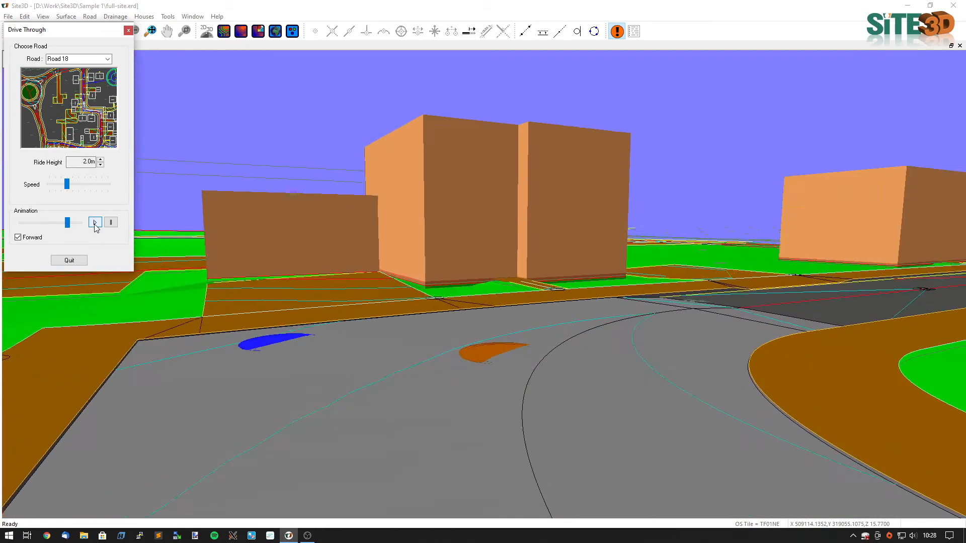
click(94, 222)
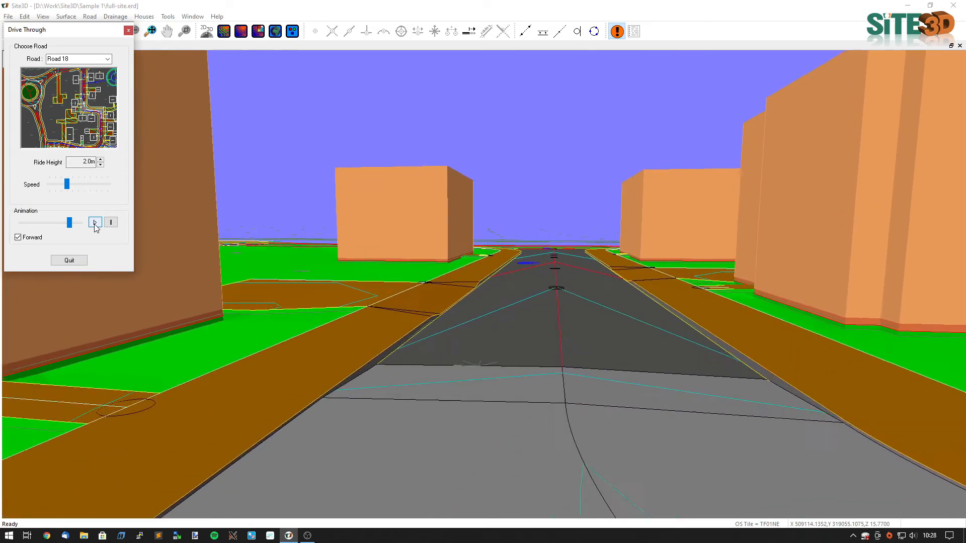
click(94, 222)
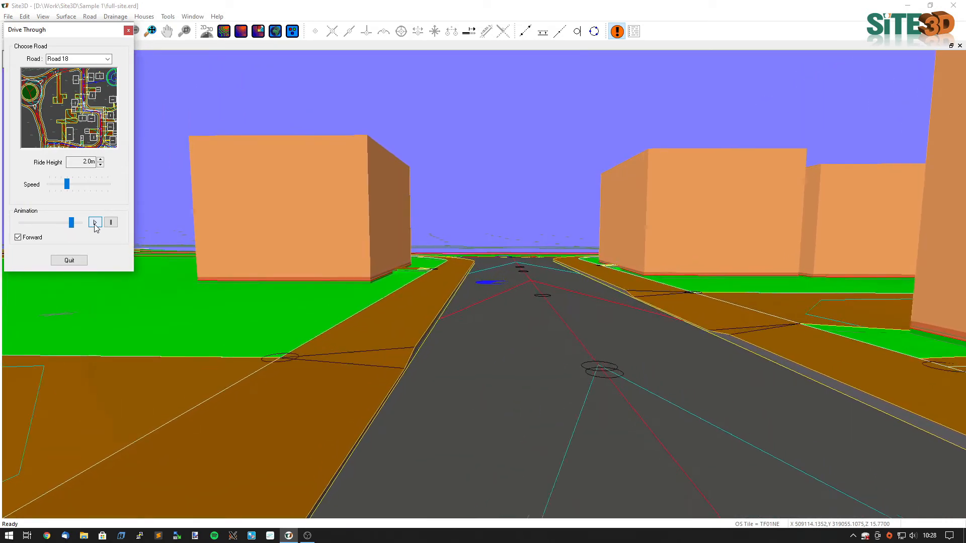
click(111, 222)
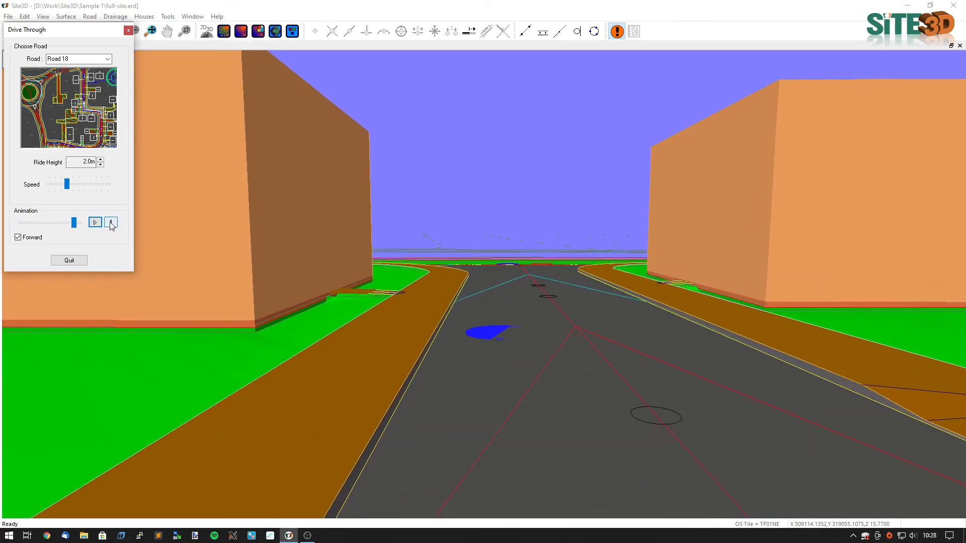
click(94, 222)
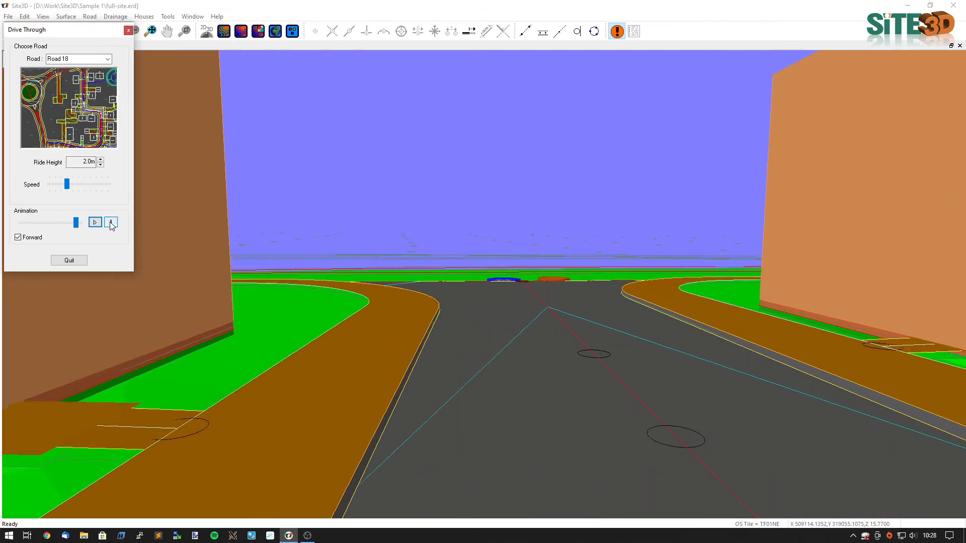
click(95, 222)
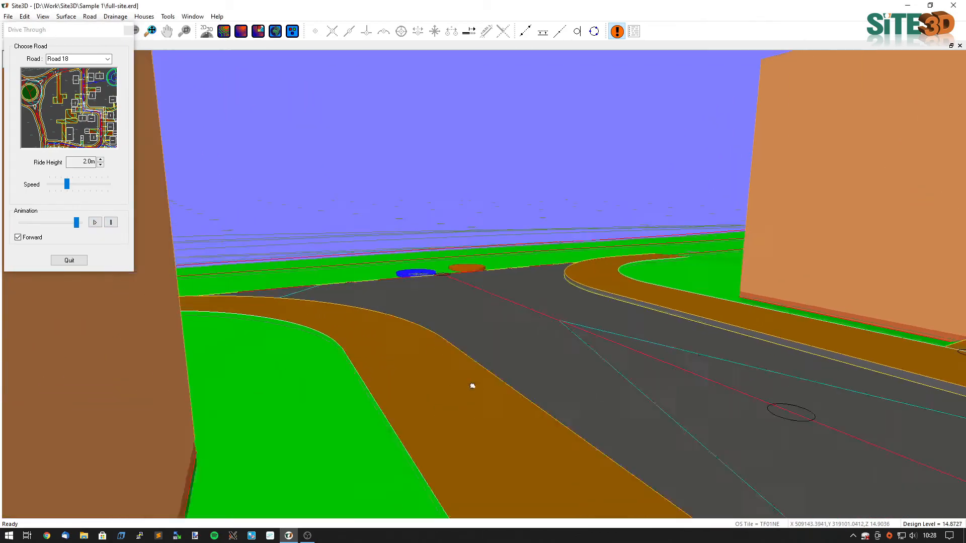